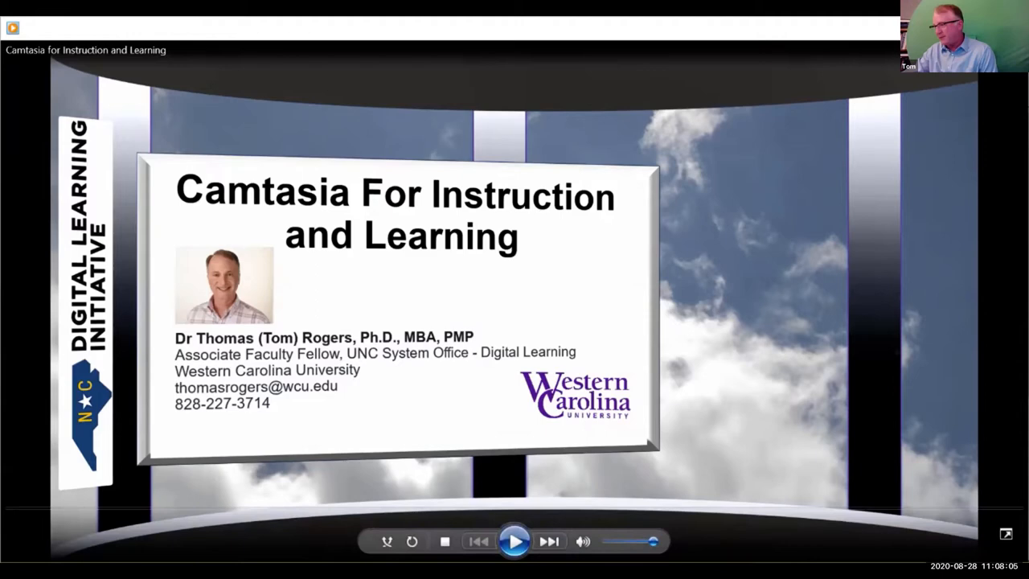
Start playback of the Camtasia webinar recording in Windows Media Player.
{"action": "left_click", "coordinate": [513, 543]}
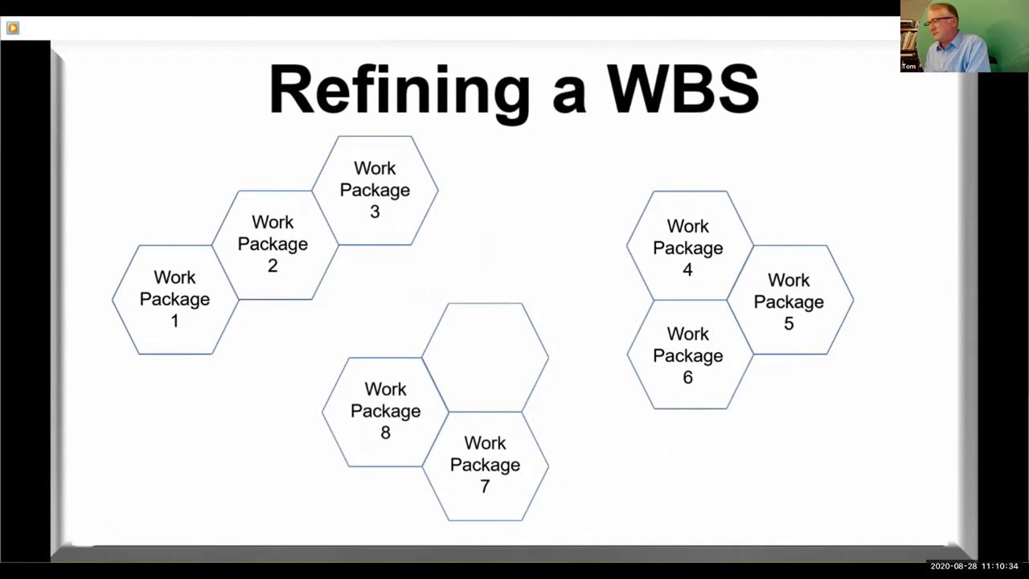
{"action": "key", "text": "Right"}
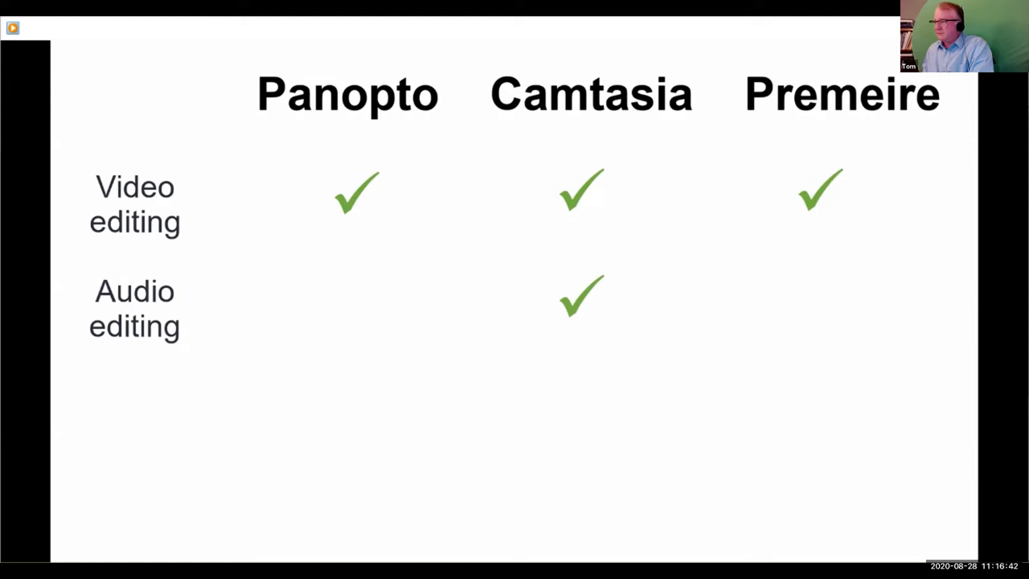
{"action": "key", "text": "Right"}
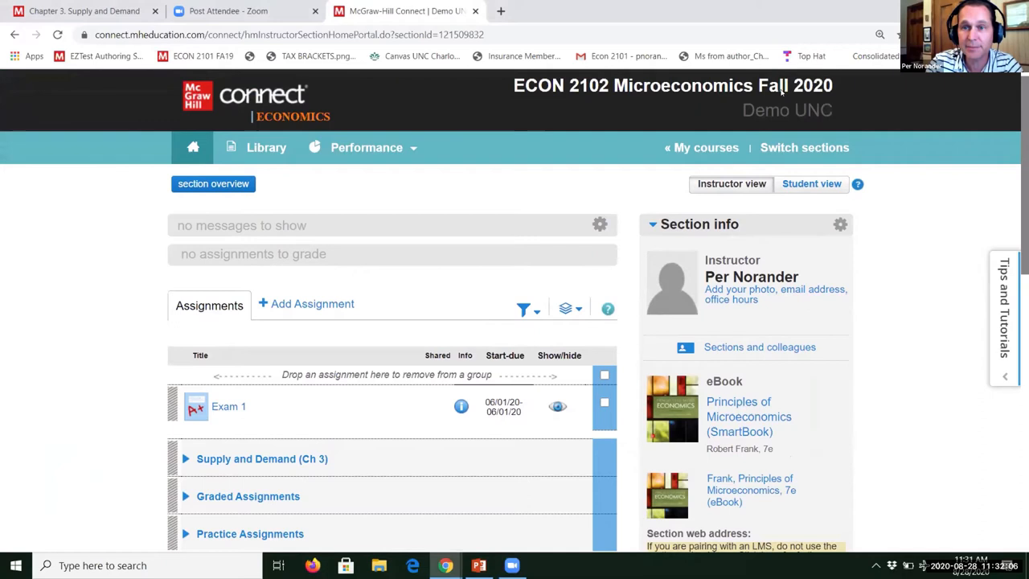
{"action": "scroll", "scroll_direction": "down", "scroll_amount": 3}
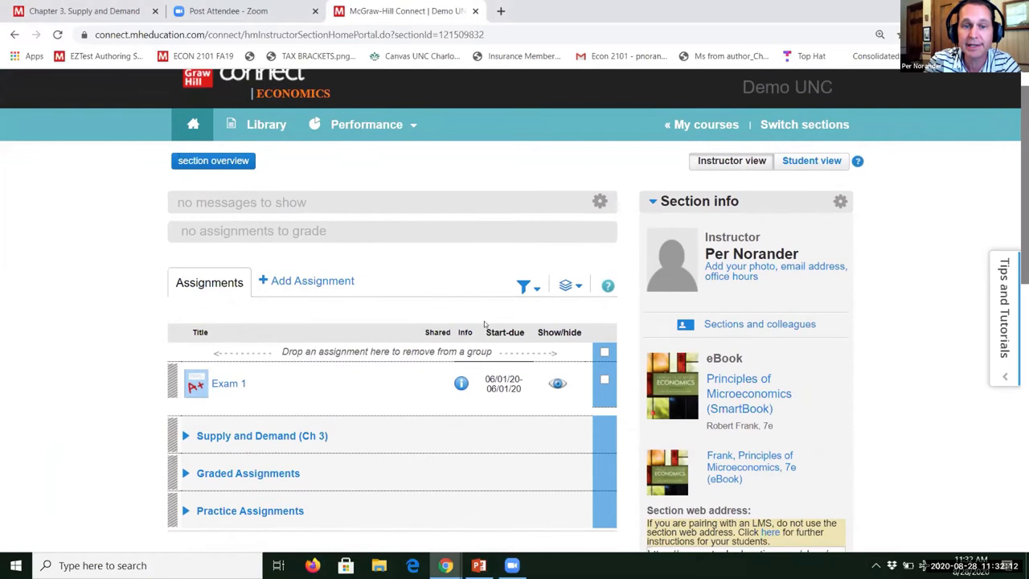
{"action": "scroll", "scroll_direction": "down", "scroll_amount": 3}
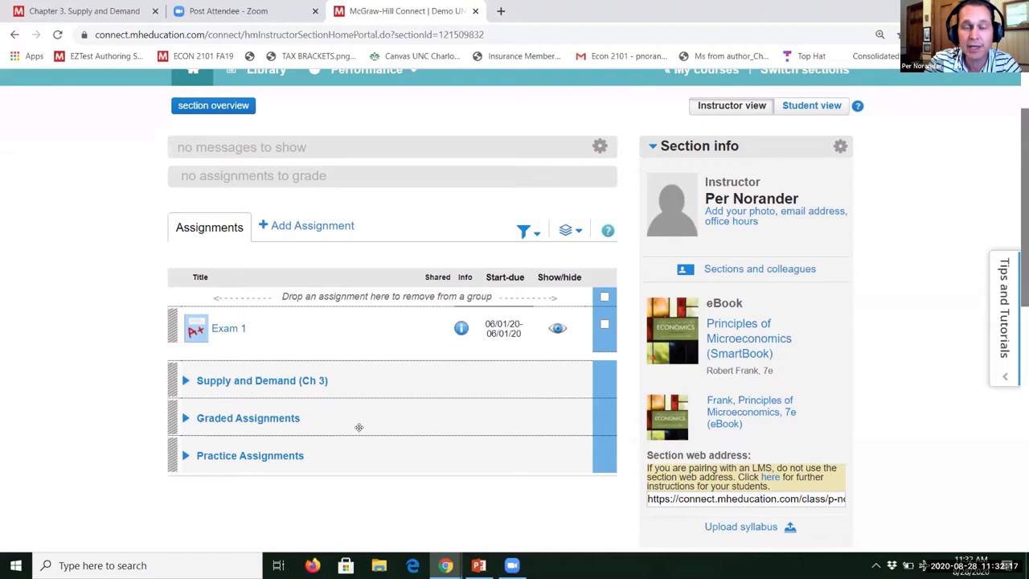
{"action": "scroll", "scroll_direction": "down", "scroll_amount": 3}
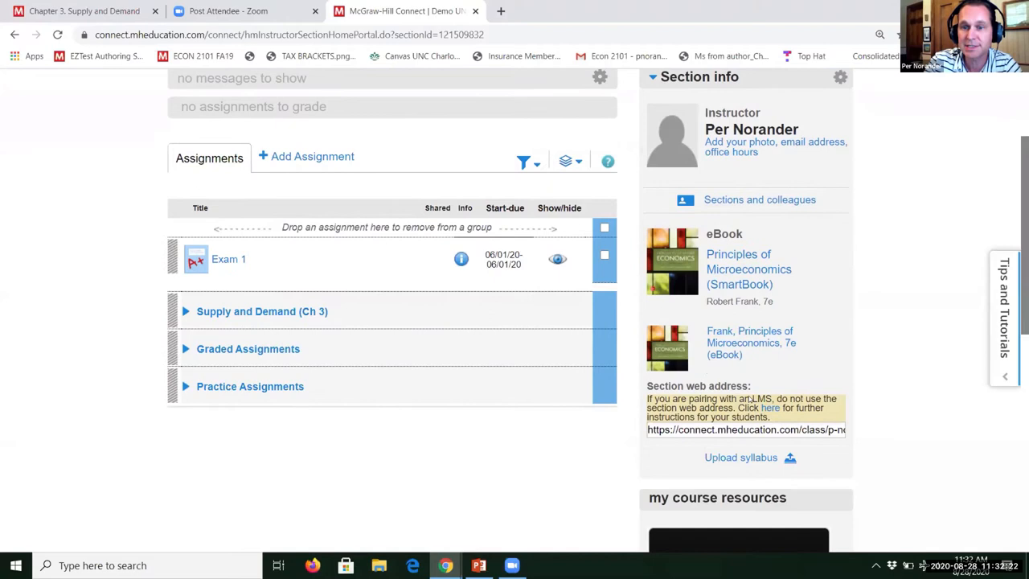
{"action": "scroll", "scroll_direction": "down", "scroll_amount": 3}
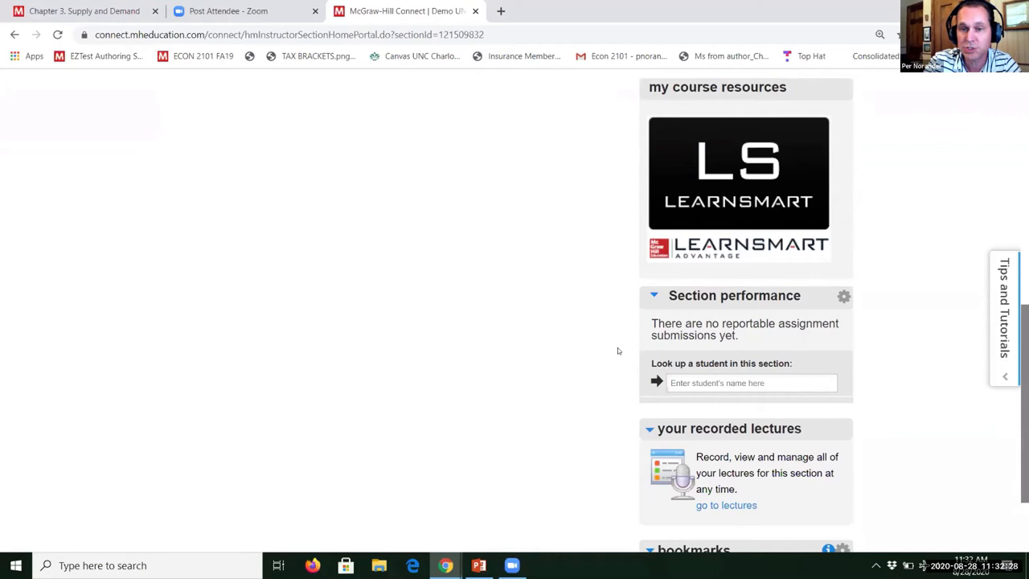
{"action": "scroll", "scroll_direction": "down", "scroll_amount": 3}
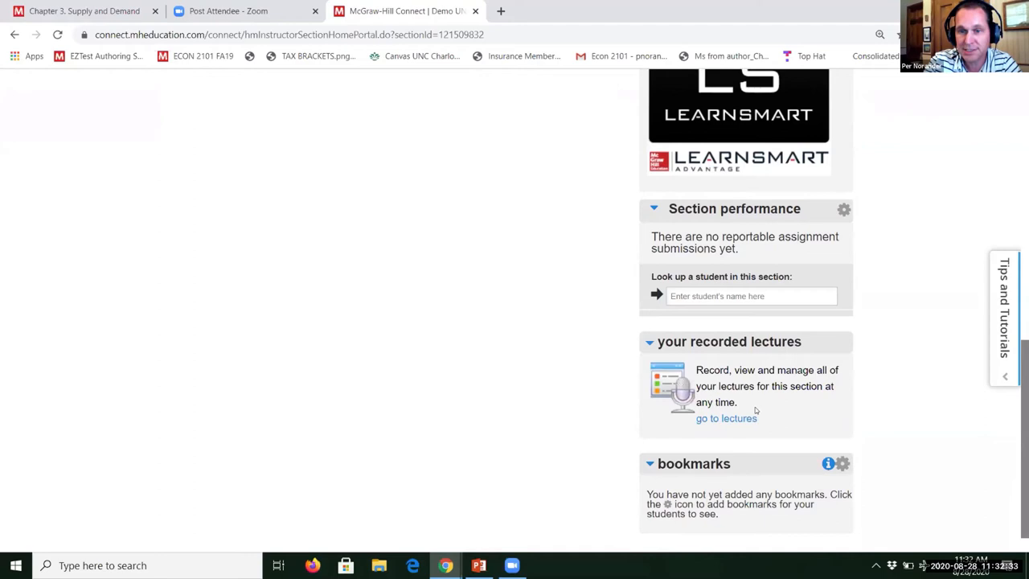
{"action": "mouse_move", "coordinate": [514, 329]}
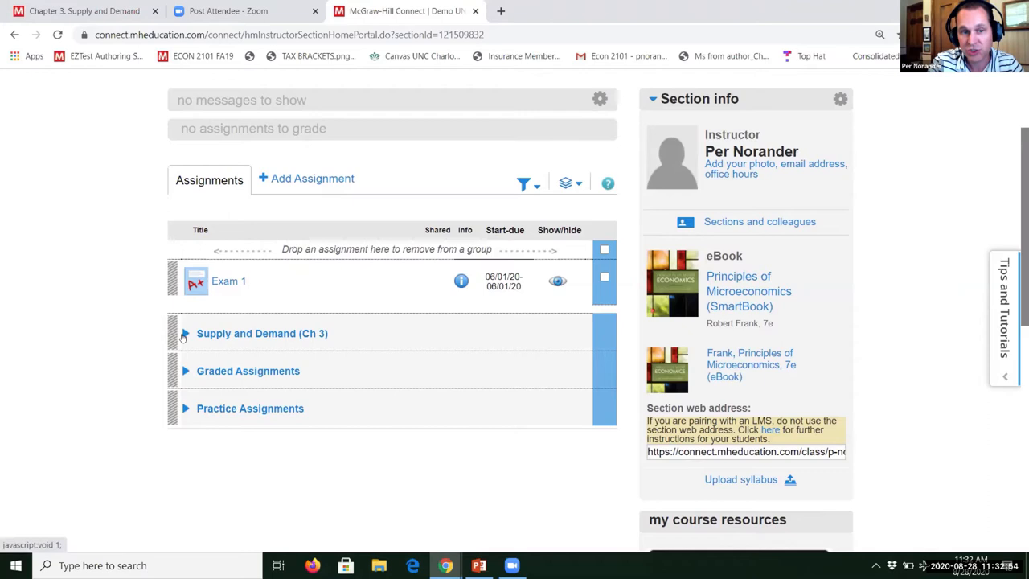
Expand the Supply and Demand (Ch 3) group and dismiss the start-practicing reminder.
{"action": "left_click", "coordinate": [184, 332]}
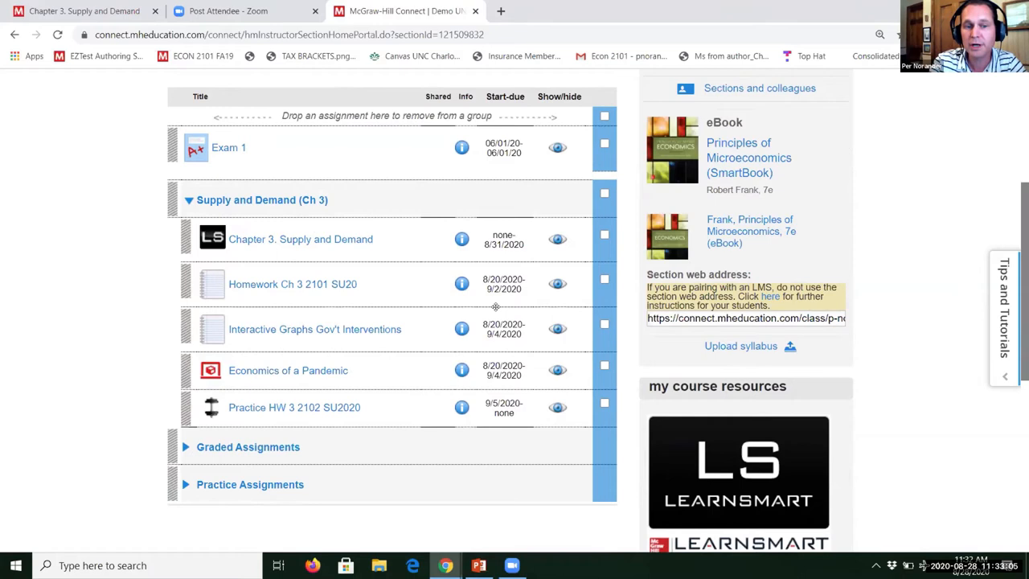
{"action": "mouse_move", "coordinate": [238, 485]}
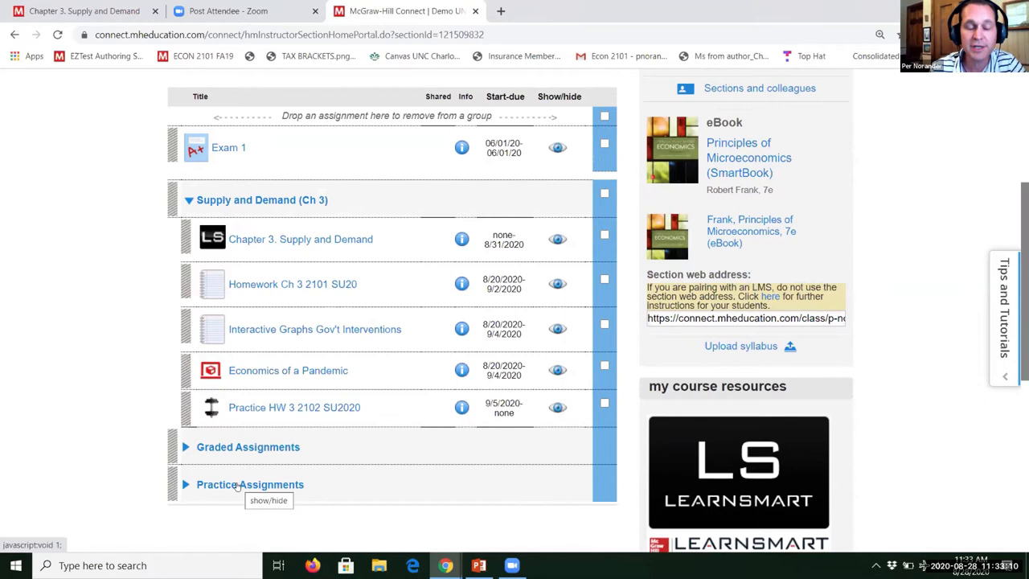
{"action": "mouse_move", "coordinate": [205, 257]}
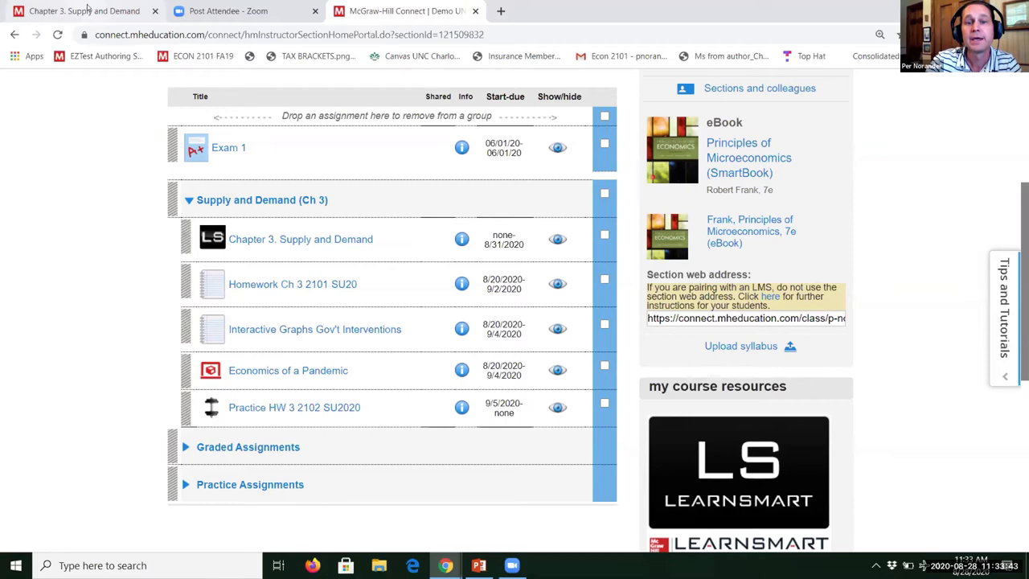
{"action": "left_click", "coordinate": [301, 238]}
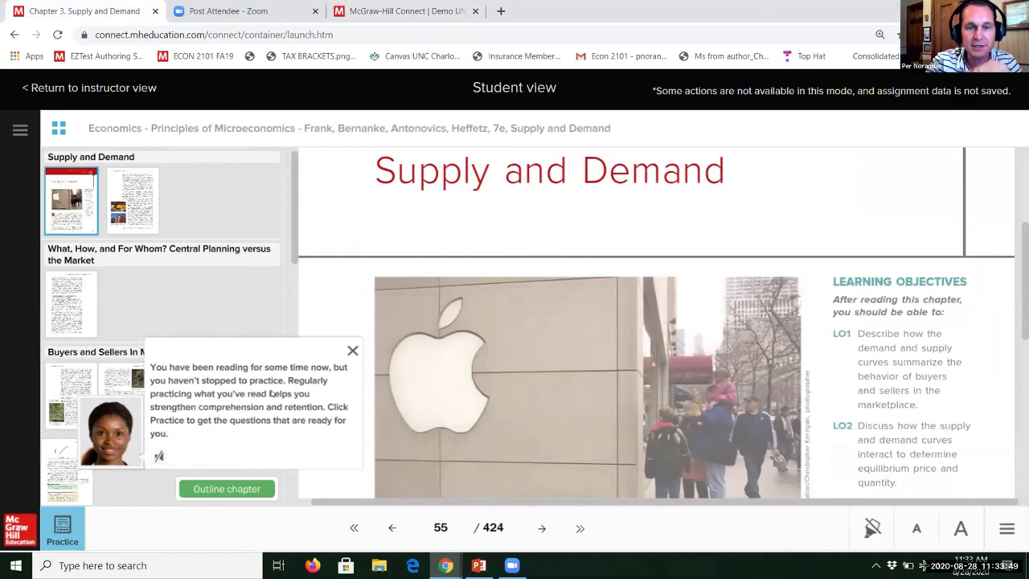
{"action": "left_click", "coordinate": [352, 350]}
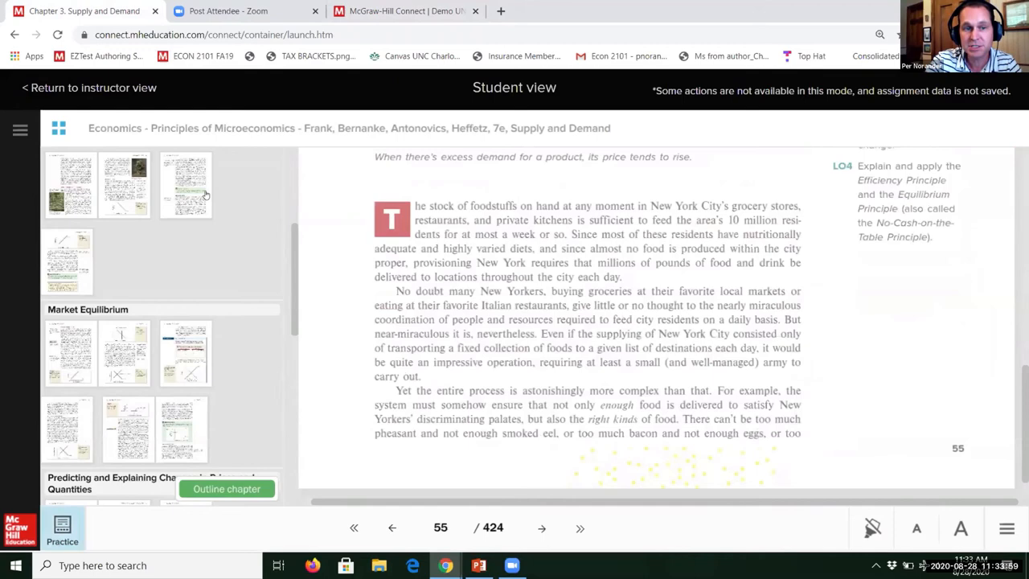
Jump to page 64's Figure 3.6 market equilibrium graph in the eBook.
{"action": "left_click", "coordinate": [185, 352]}
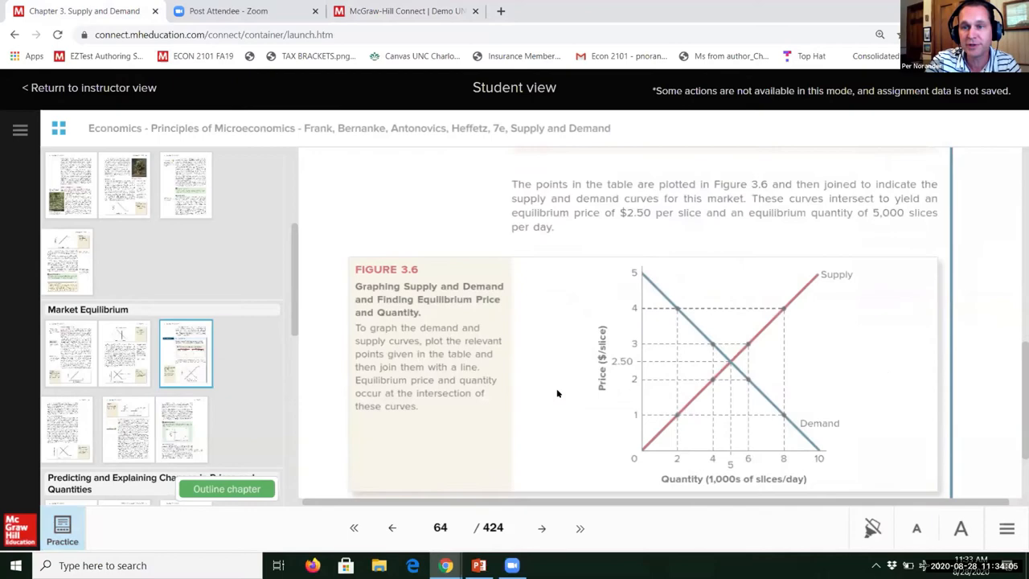
{"action": "scroll", "scroll_direction": "down", "scroll_amount": 3}
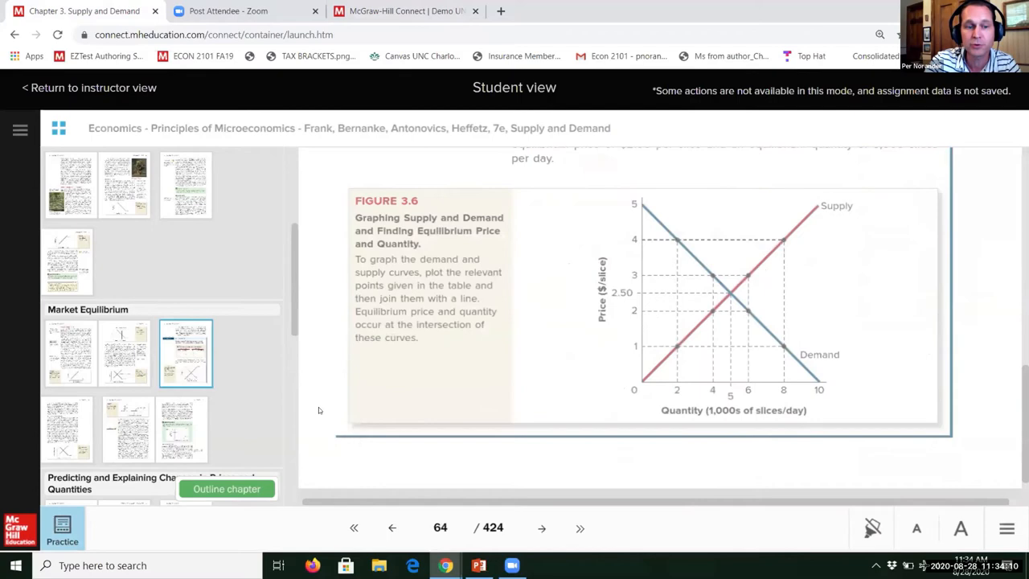
{"action": "scroll", "scroll_direction": "down", "scroll_amount": 3}
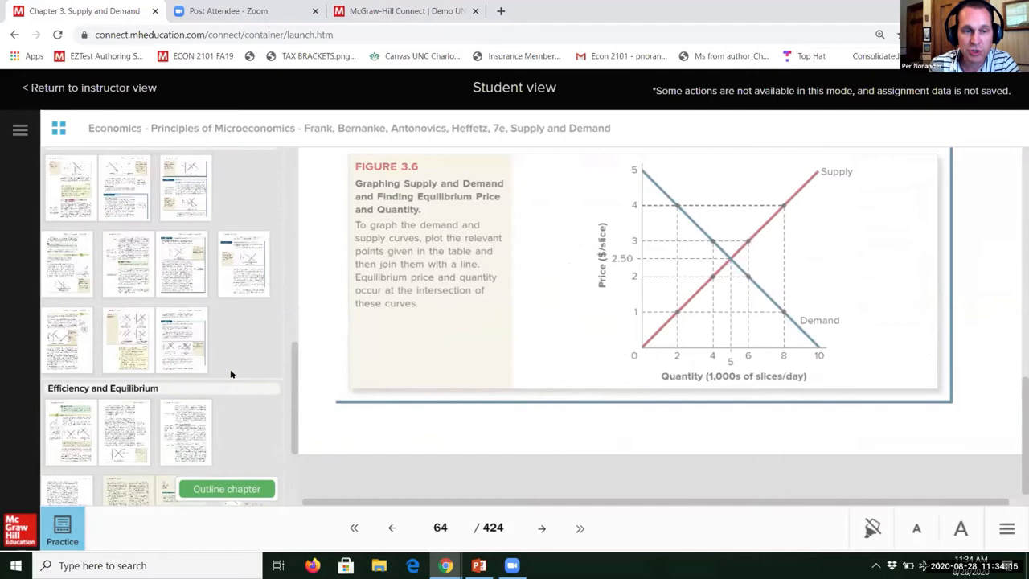
{"action": "mouse_move", "coordinate": [63, 527]}
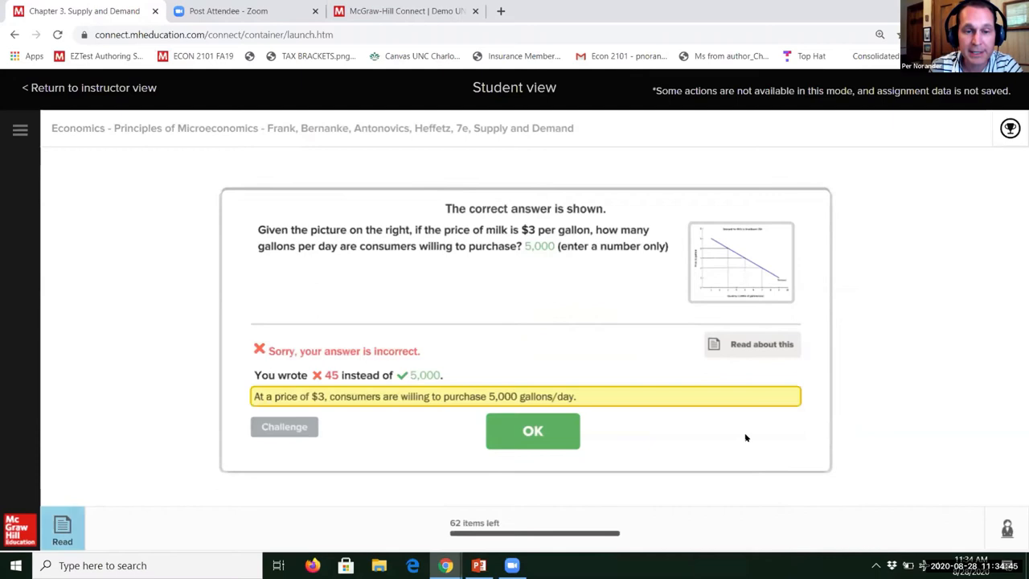
Continue past the corrected milk answer to the butter supply-curve practice question.
{"action": "left_click", "coordinate": [532, 431]}
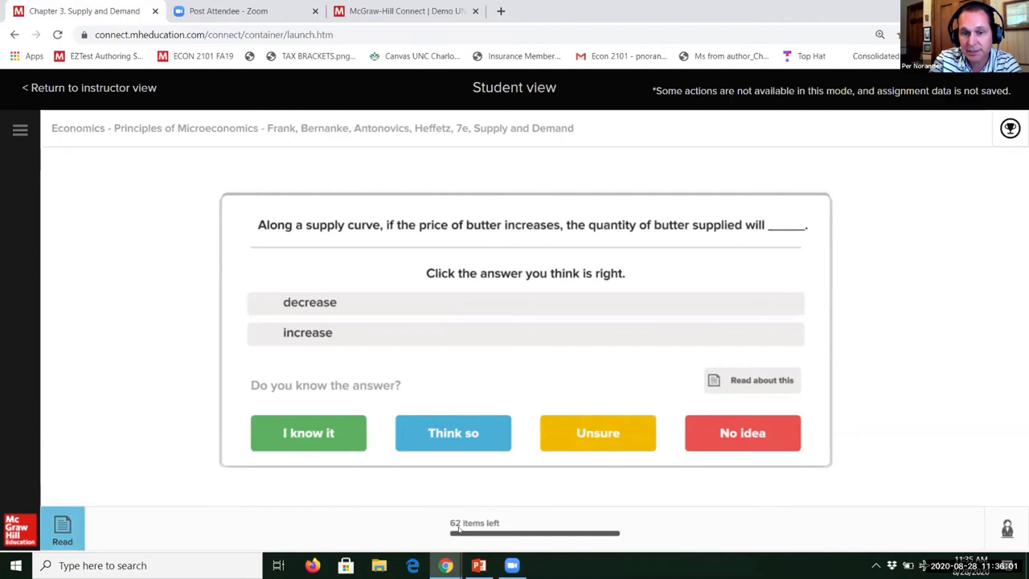
{"action": "mouse_move", "coordinate": [597, 537]}
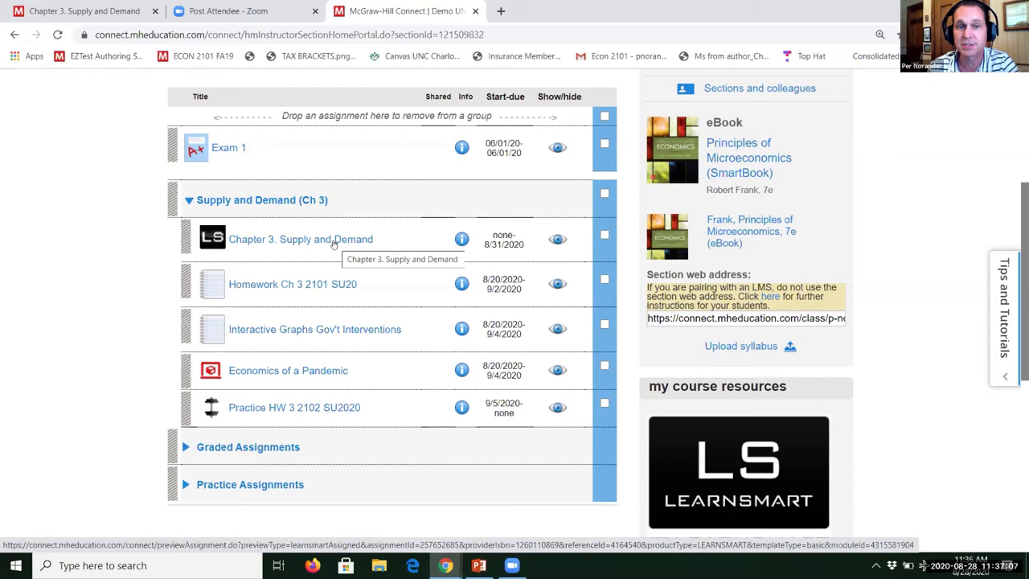
Open Homework Ch 3 2101 SU20 and preview its Bonus Problem 03-01 (algo) equilibrium question.
{"action": "left_click", "coordinate": [293, 283]}
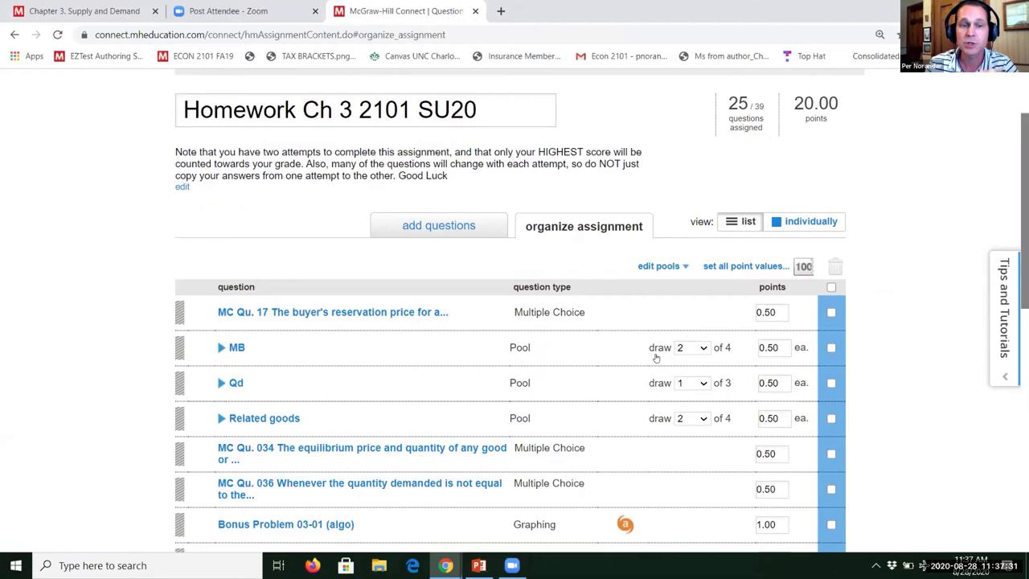
{"action": "scroll", "scroll_direction": "down", "scroll_amount": 3}
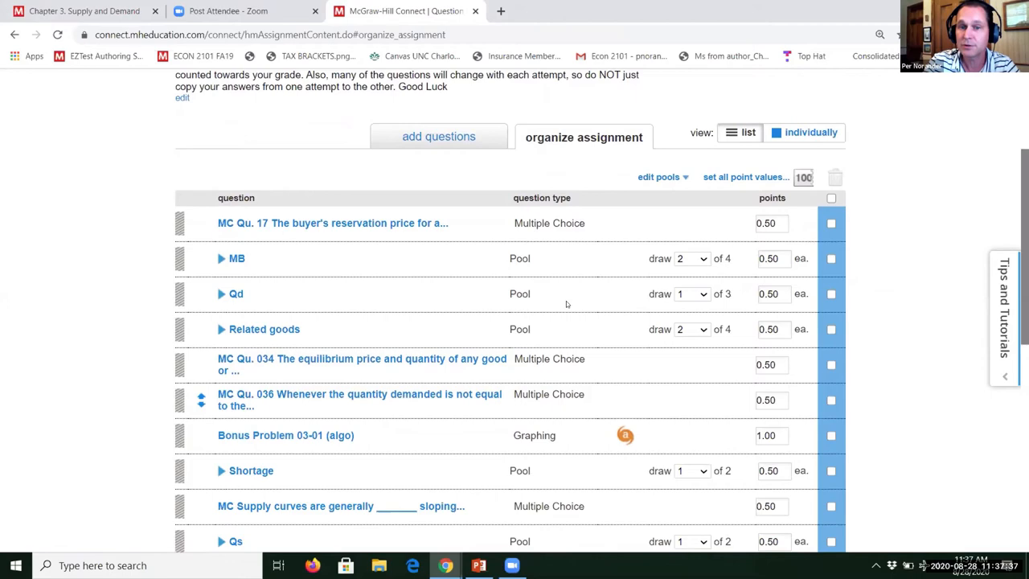
{"action": "scroll", "scroll_direction": "down", "scroll_amount": 3}
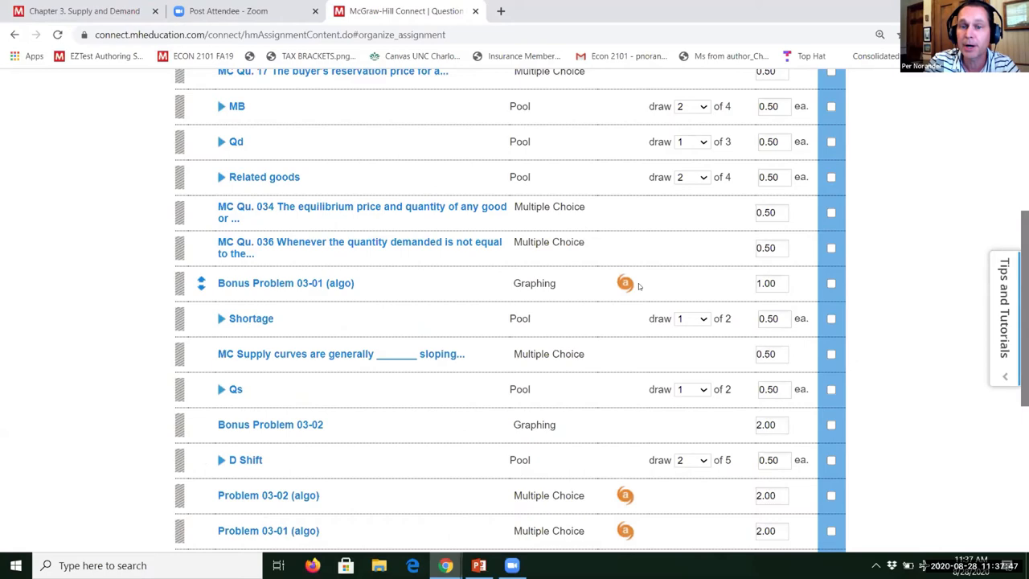
{"action": "left_click", "coordinate": [286, 283]}
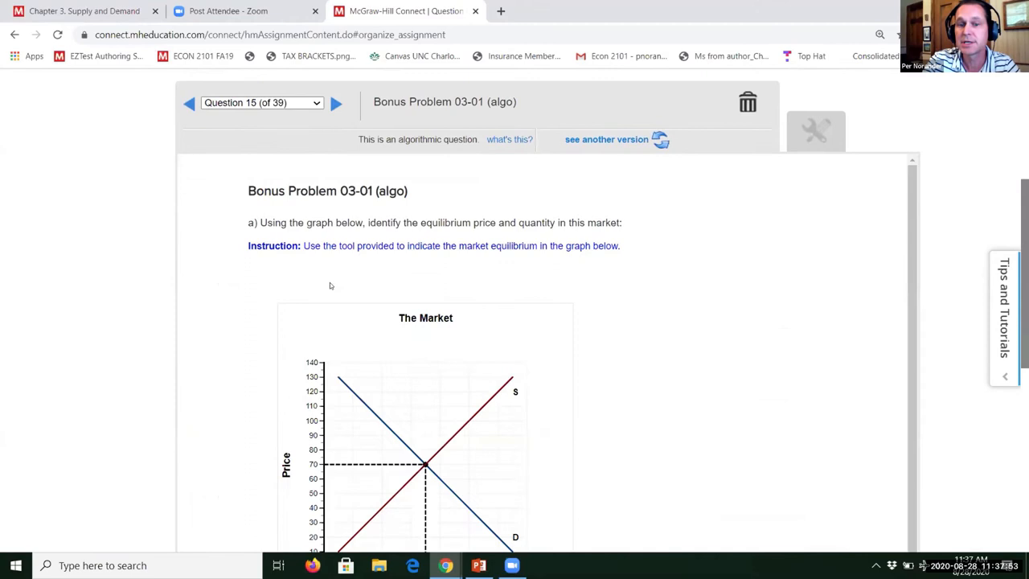
Scroll the Bonus Problem 03-01 preview before returning to the question list.
{"action": "scroll", "scroll_direction": "down", "scroll_amount": 3}
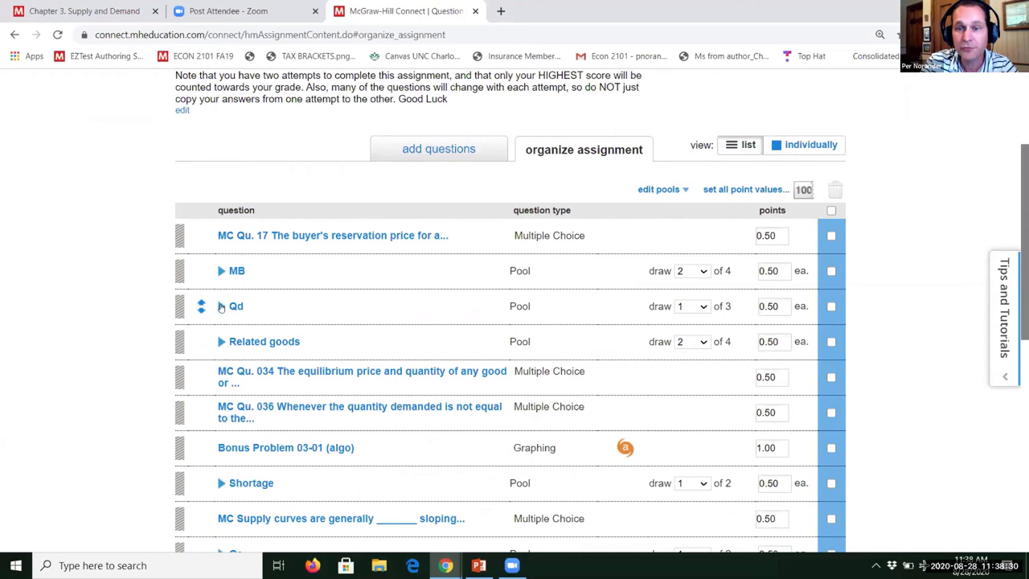
Expand the Related goods pool and preview the bagels-and-donuts substitutes MC question individually.
{"action": "left_click", "coordinate": [221, 341]}
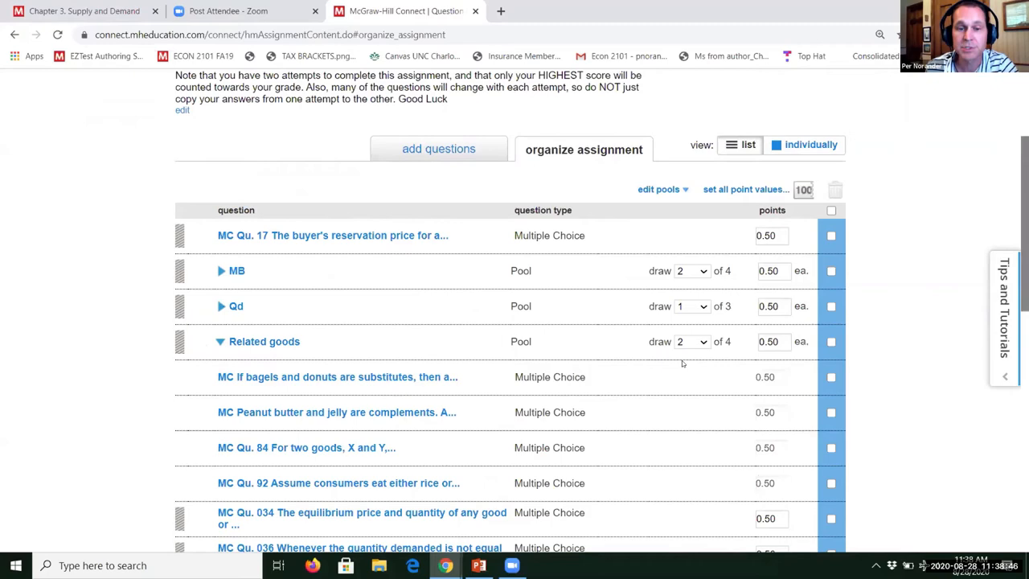
{"action": "scroll", "scroll_direction": "down", "scroll_amount": 3}
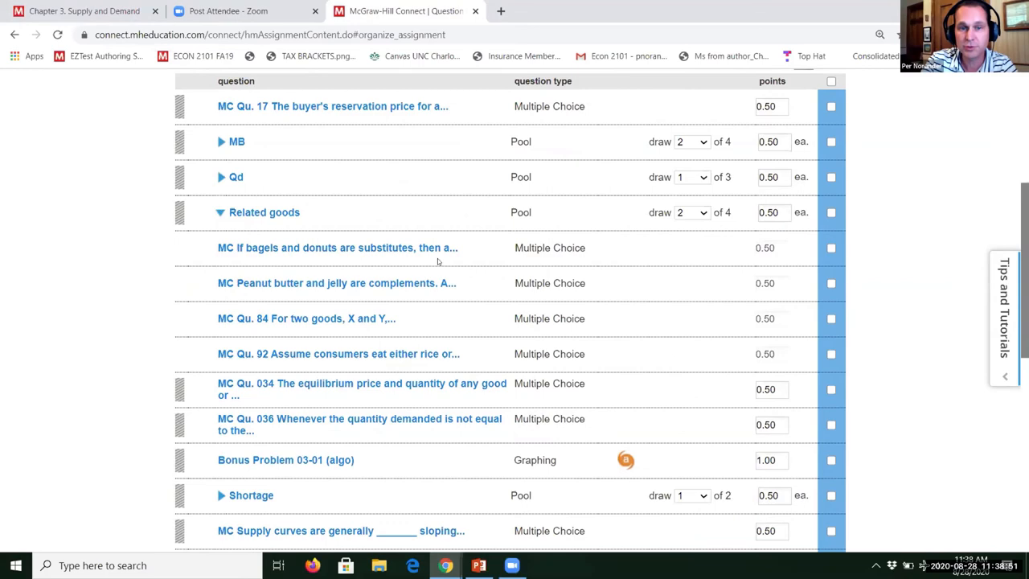
{"action": "left_click", "coordinate": [337, 248]}
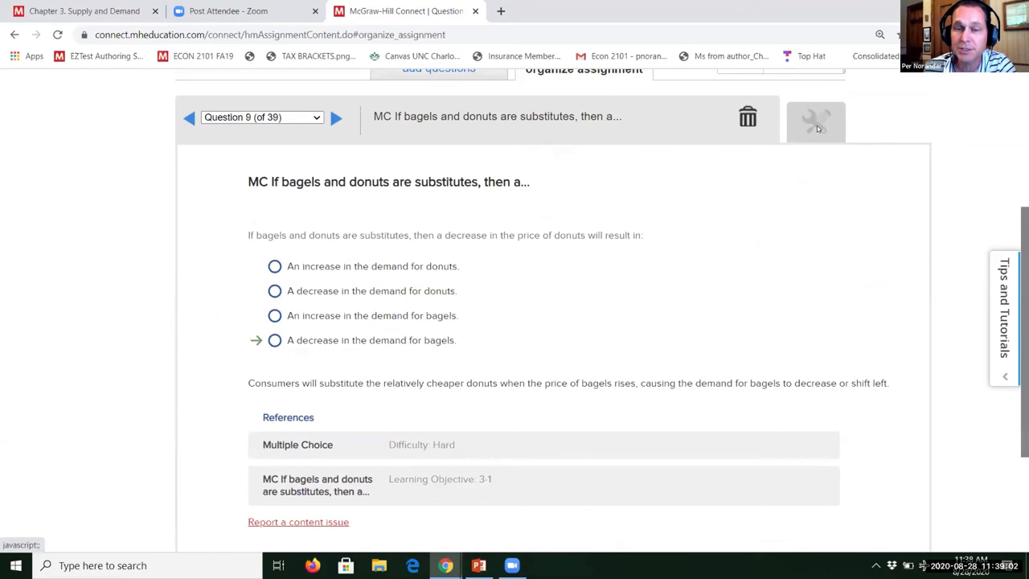
{"action": "mouse_move", "coordinate": [817, 126]}
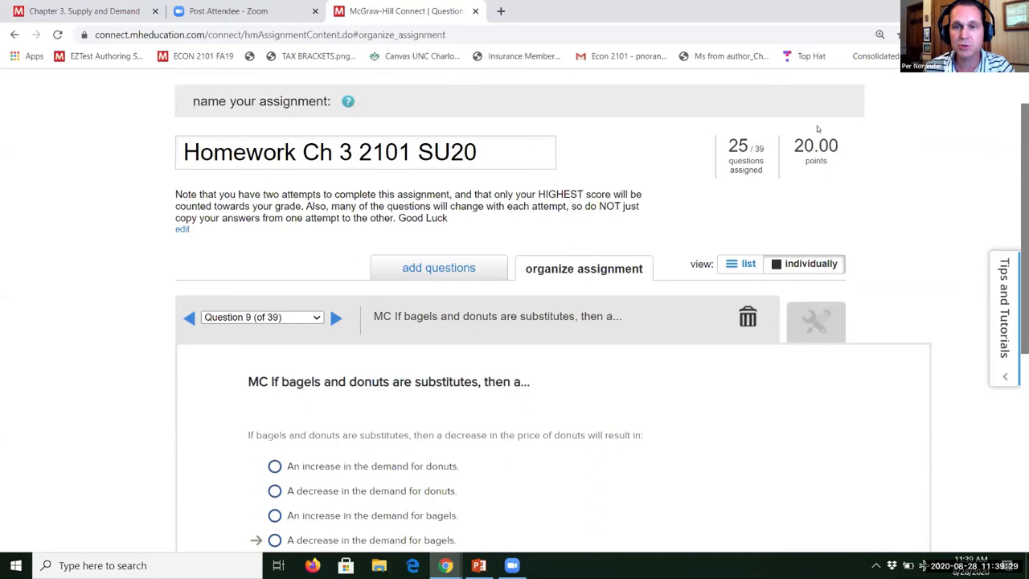
Move to the assignment settings step and review the expanded advanced homework defaults.
{"action": "left_click", "coordinate": [746, 263]}
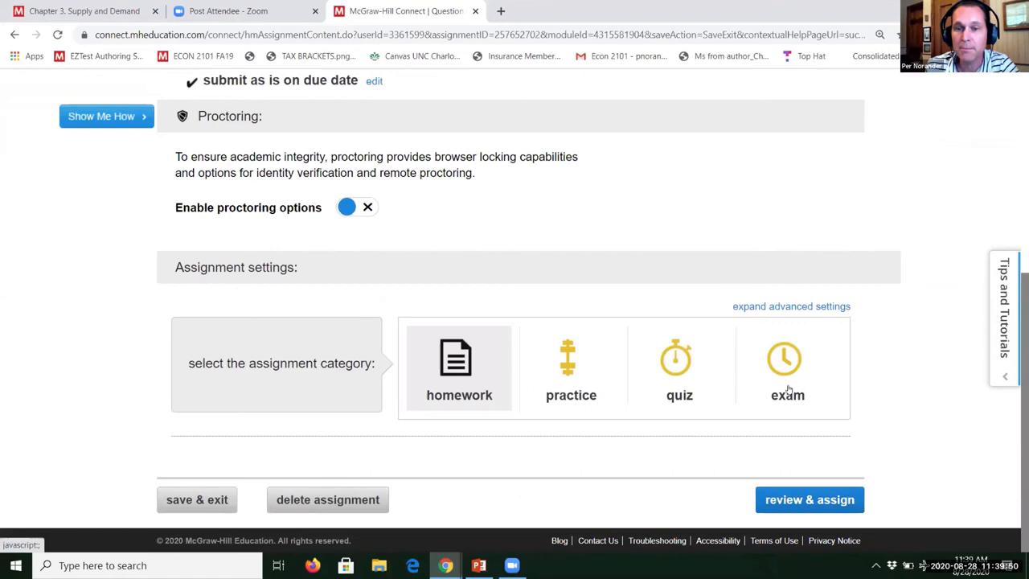
{"action": "left_click", "coordinate": [790, 305]}
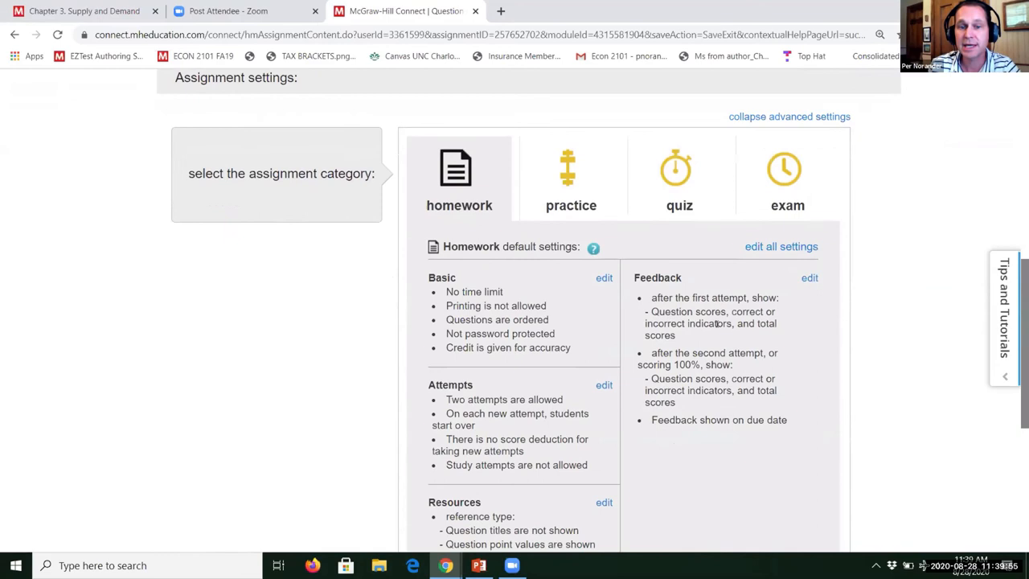
{"action": "scroll", "scroll_direction": "down", "scroll_amount": 3}
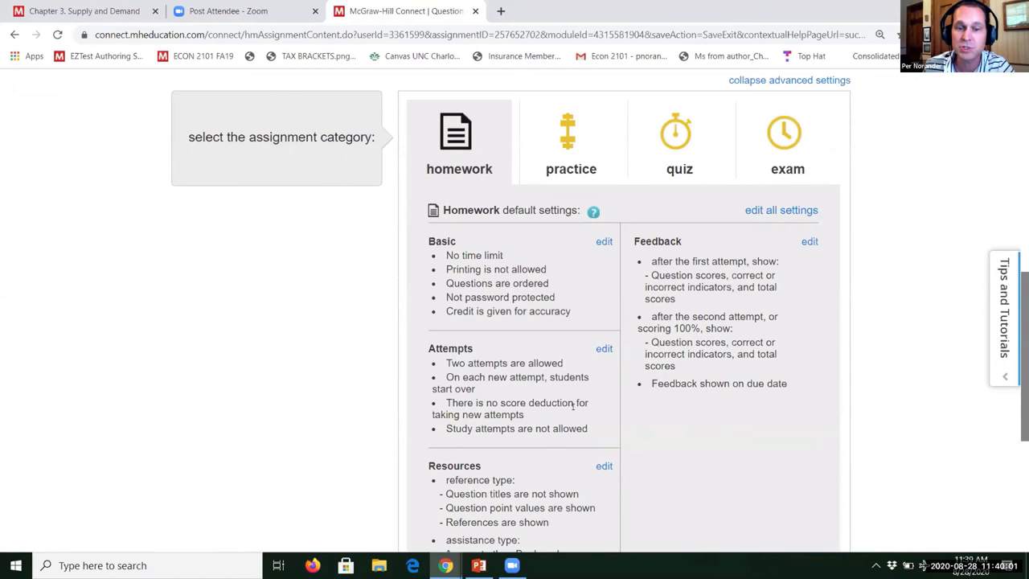
{"action": "scroll", "scroll_direction": "down", "scroll_amount": 3}
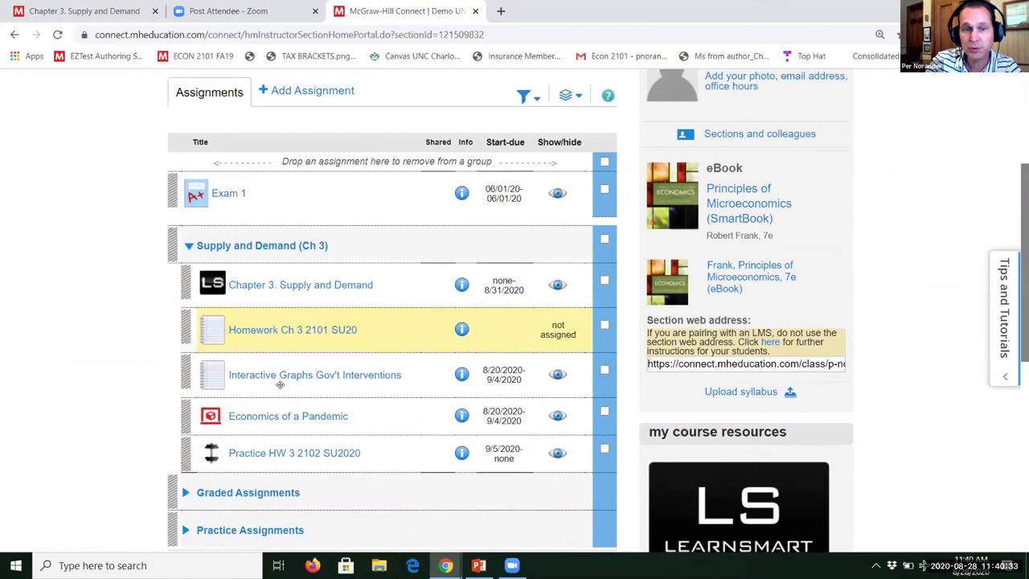
Preview Interactive Graphs Gov't Interventions and adjust the Supply elasticity slider on the tax-burden graph.
{"action": "left_click", "coordinate": [315, 374]}
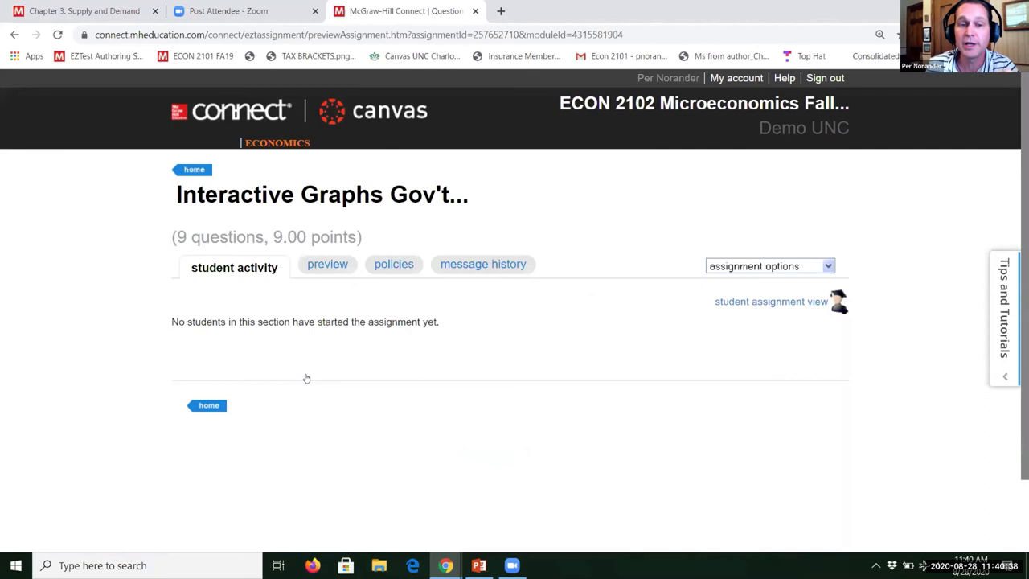
{"action": "left_click", "coordinate": [328, 263]}
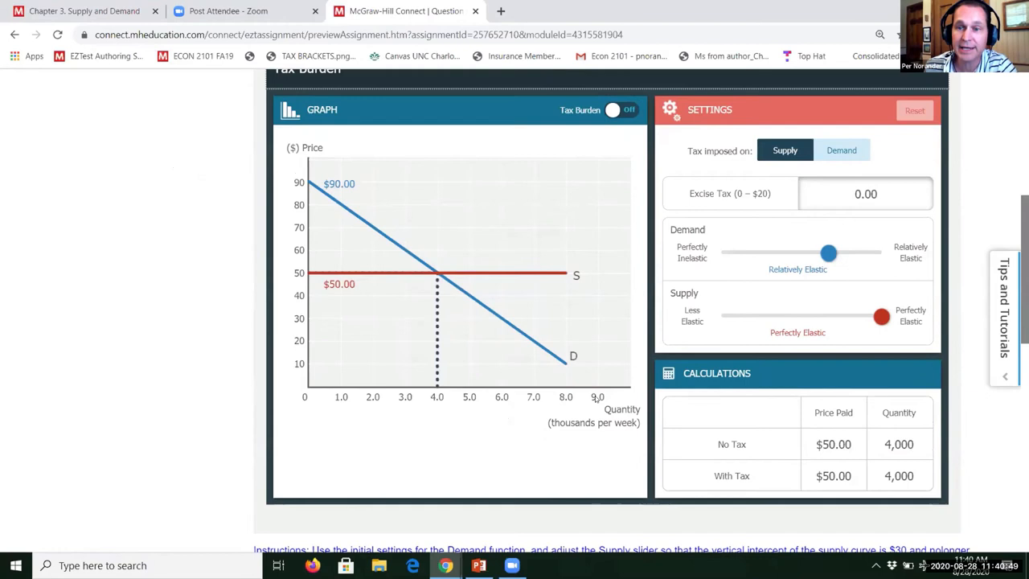
{"action": "left_click_drag", "start_coordinate": [829, 251], "coordinate": [807, 250]}
{"action": "type", "text": "7"}
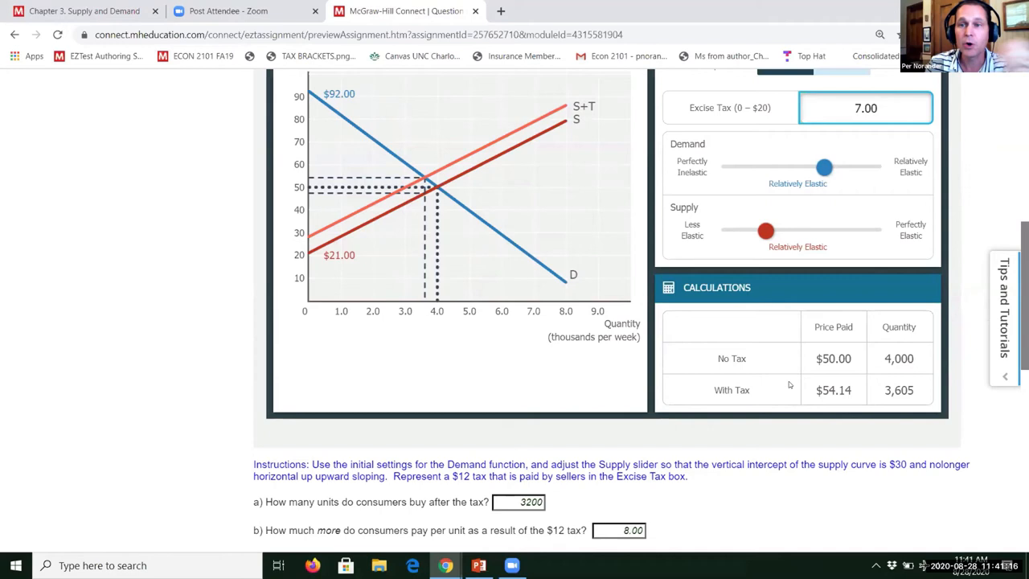
{"action": "left_click_drag", "start_coordinate": [765, 232], "coordinate": [778, 232]}
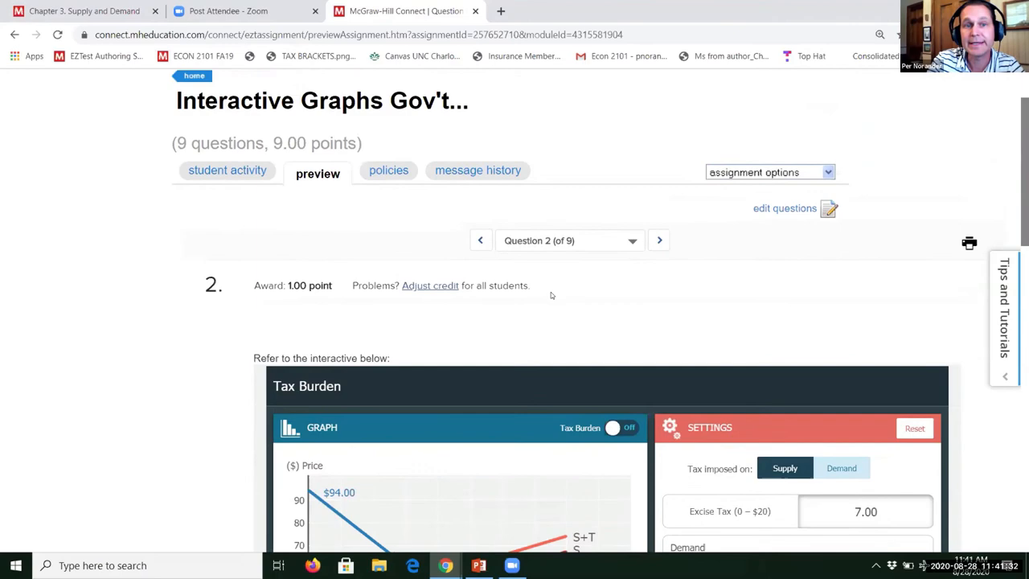
Return to the section home and collapse the Supply and Demand (Ch 3) group.
{"action": "scroll", "scroll_direction": "down", "scroll_amount": 3}
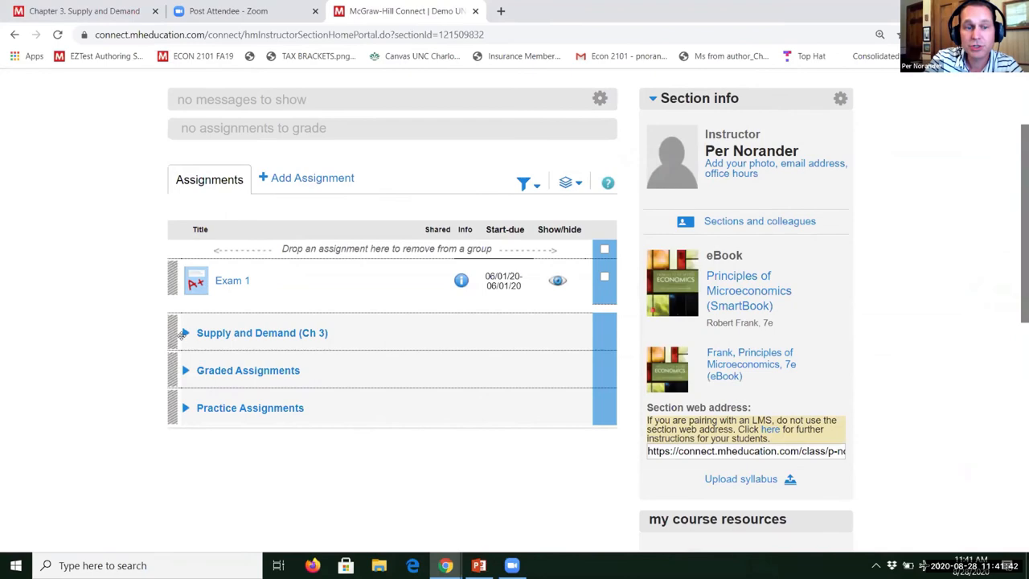
{"action": "left_click", "coordinate": [183, 332]}
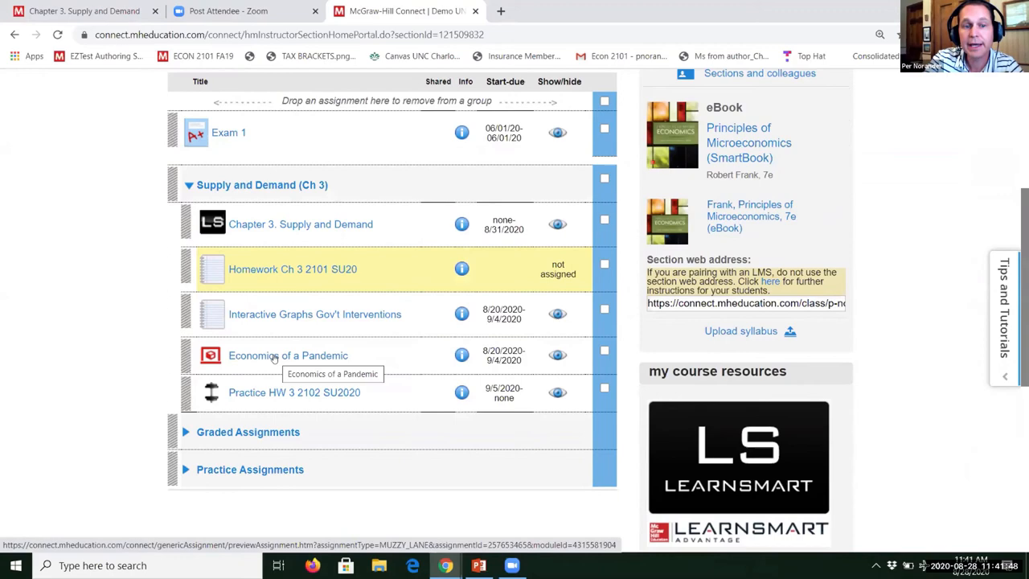
Open the Economics of a Pandemic assignment and preview its activity as students see it.
{"action": "left_click", "coordinate": [288, 355]}
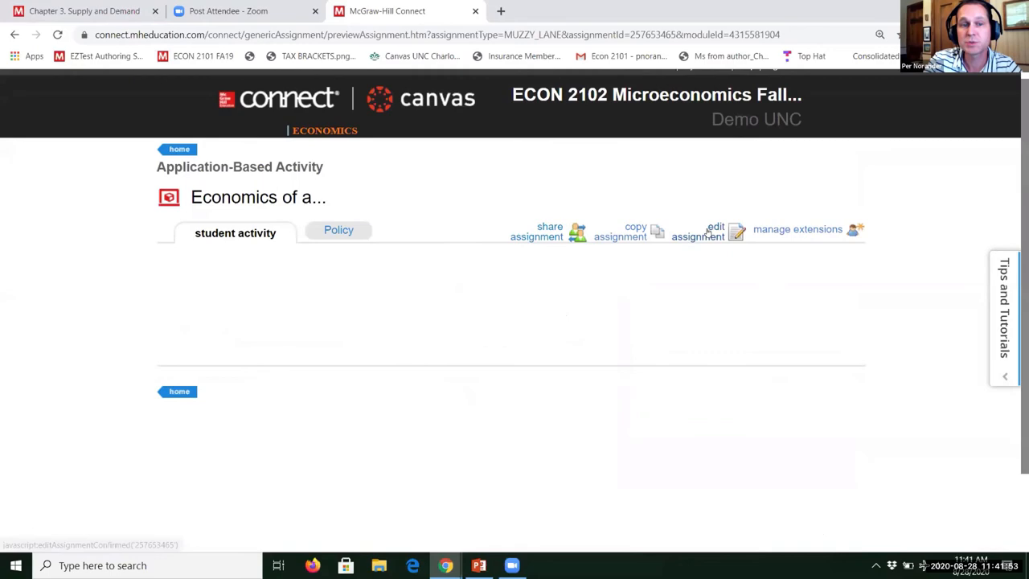
{"action": "left_click", "coordinate": [714, 232]}
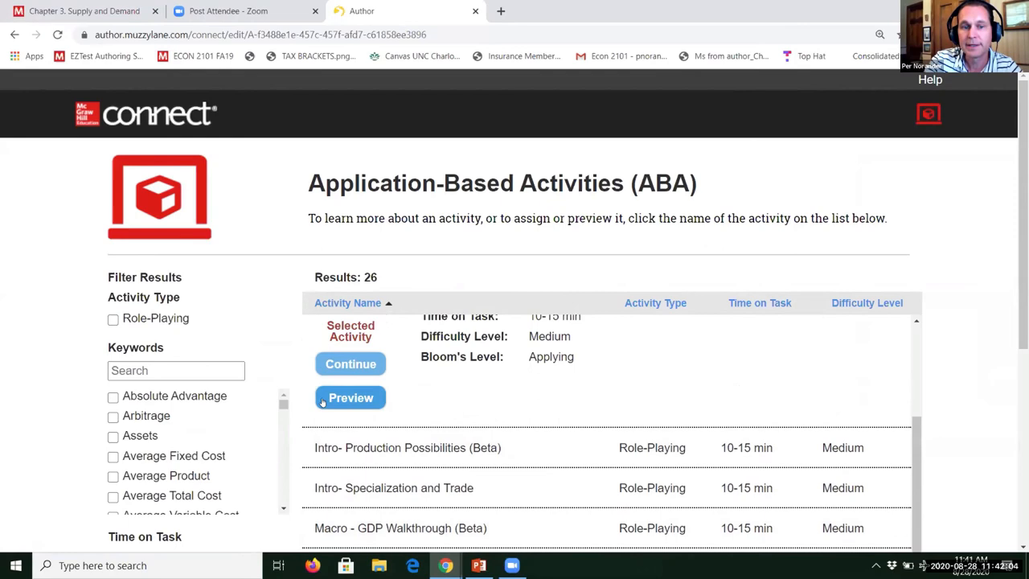
{"action": "left_click", "coordinate": [351, 397]}
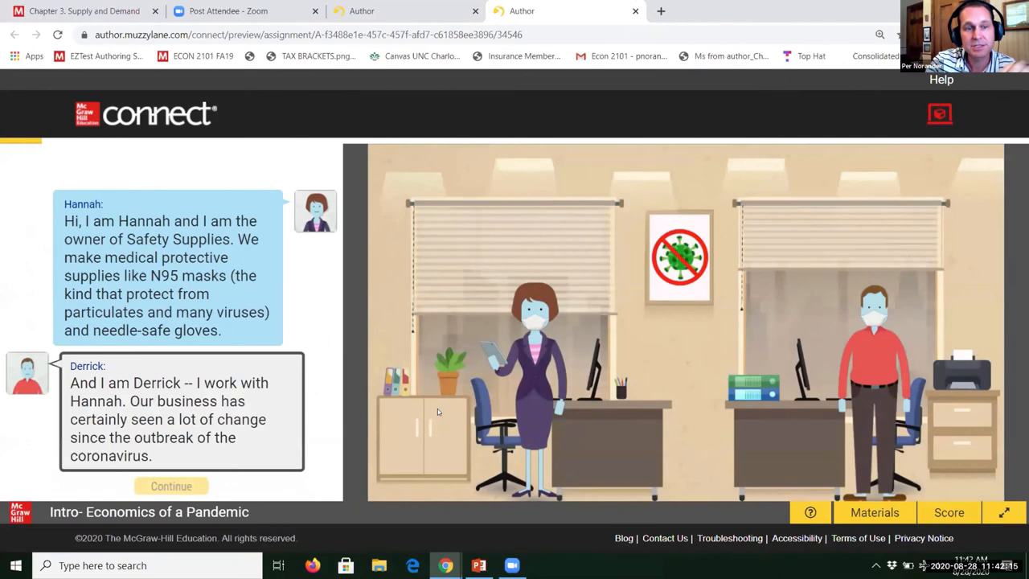
Advance the Hannah and Derrick dialogue and answer the N95 mask market question.
{"action": "left_click", "coordinate": [171, 485]}
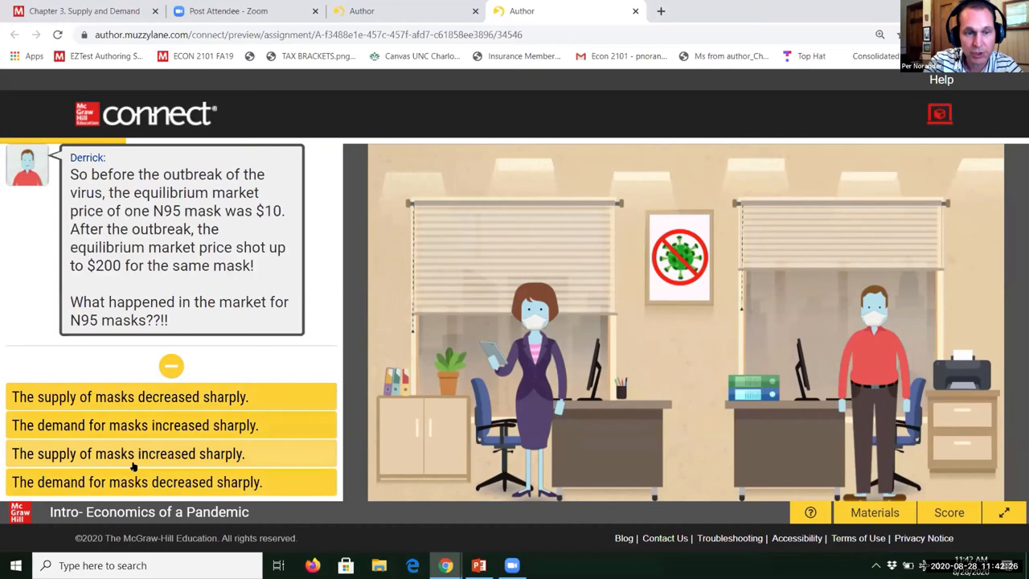
{"action": "left_click", "coordinate": [132, 453]}
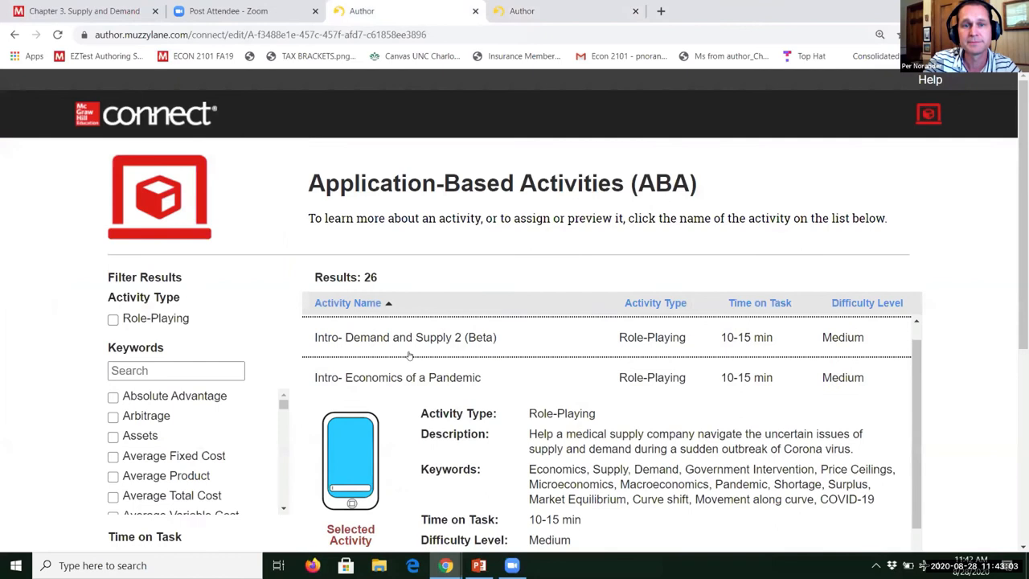
Return to the ECON 2102 section home listing the Supply and Demand (Ch 3) assignments.
{"action": "left_click", "coordinate": [397, 376]}
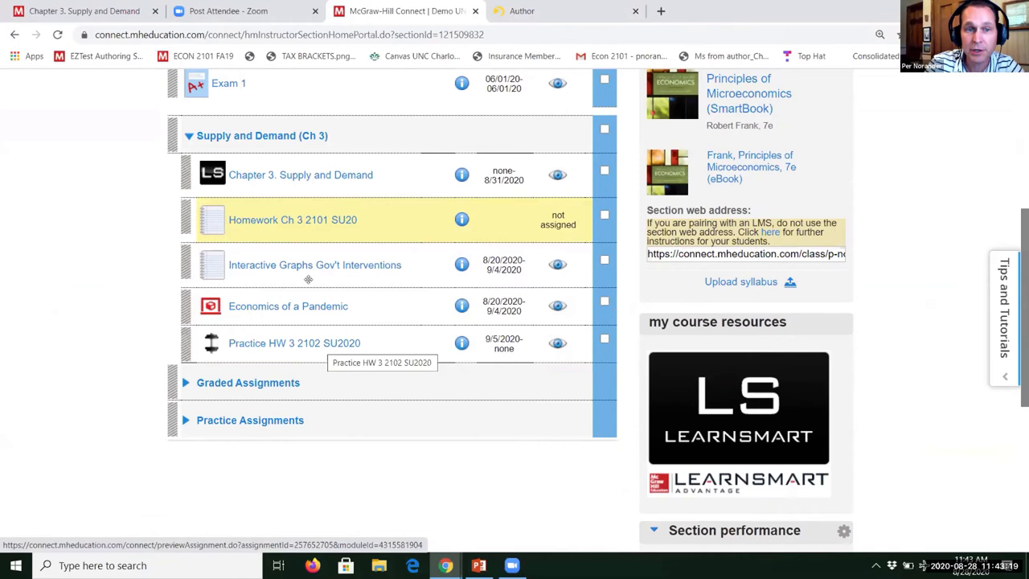
{"action": "mouse_move", "coordinate": [295, 218]}
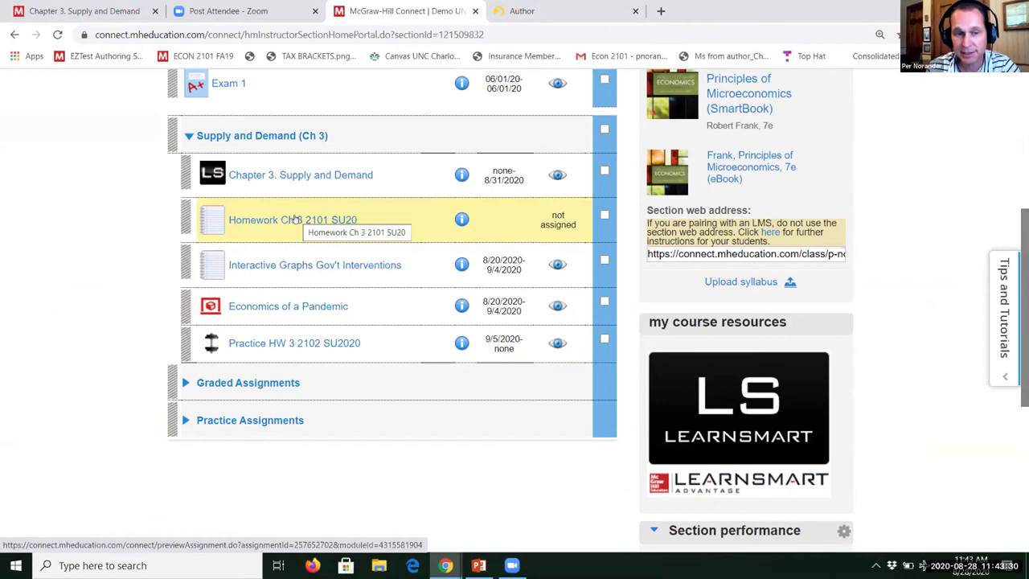
{"action": "mouse_move", "coordinate": [321, 228]}
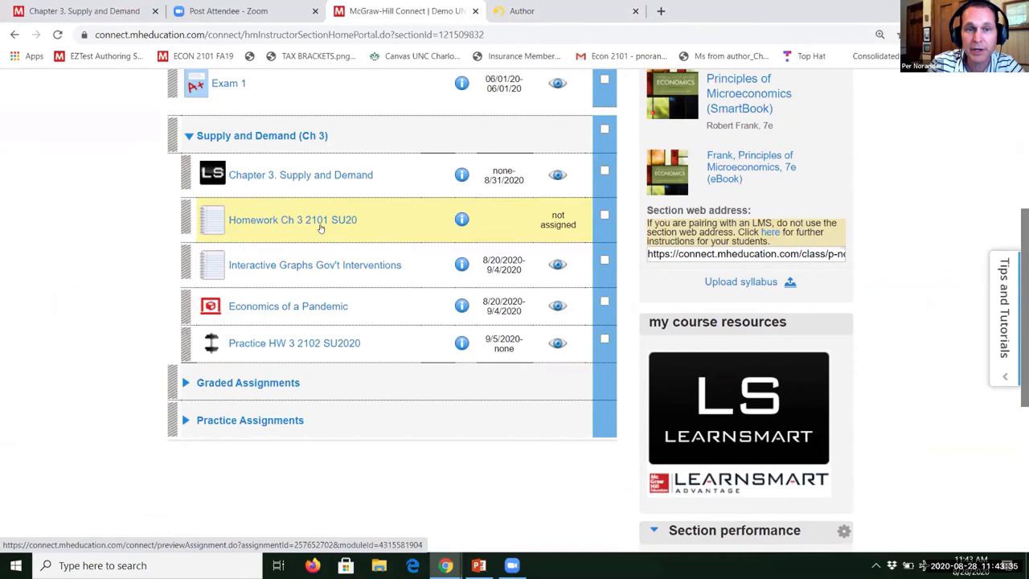
{"action": "mouse_move", "coordinate": [323, 344]}
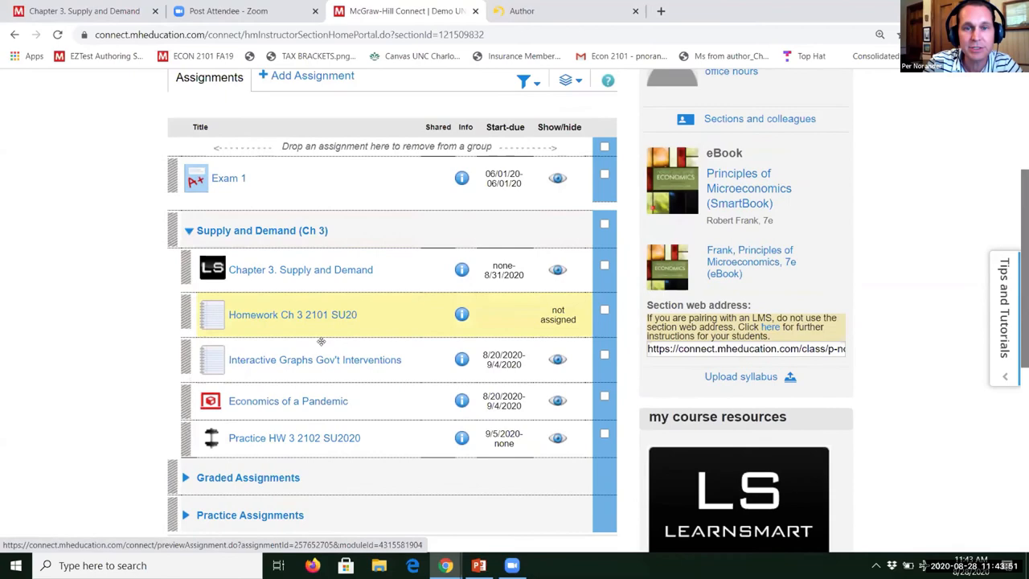
Review Exam 1's assignment options, then go back home with the Ch 3 group collapsed.
{"action": "left_click", "coordinate": [228, 177]}
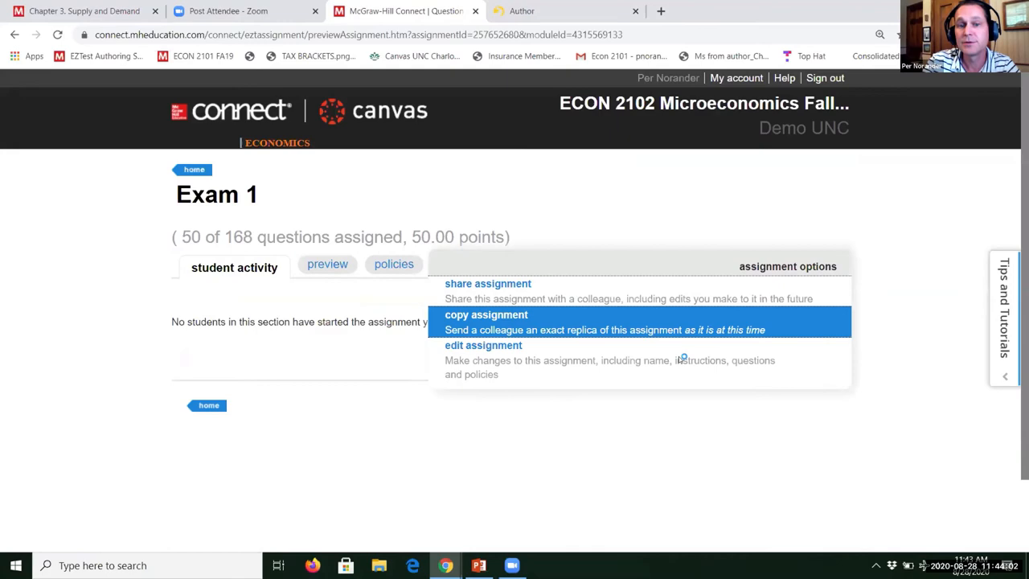
{"action": "left_click", "coordinate": [482, 344]}
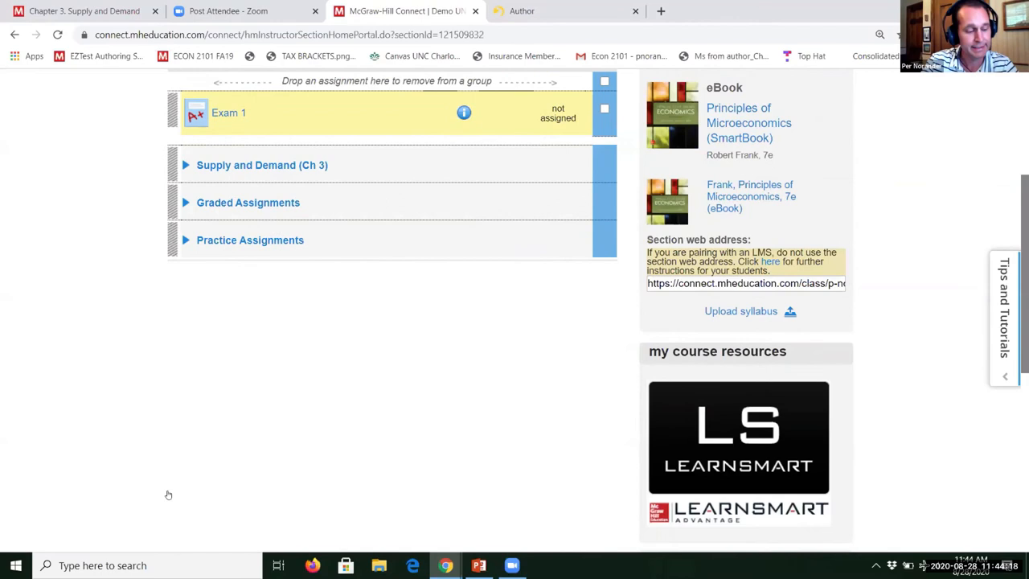
Scroll the section home down to the Section performance, recorded lectures and bookmarks panels.
{"action": "scroll", "scroll_direction": "down", "scroll_amount": 3}
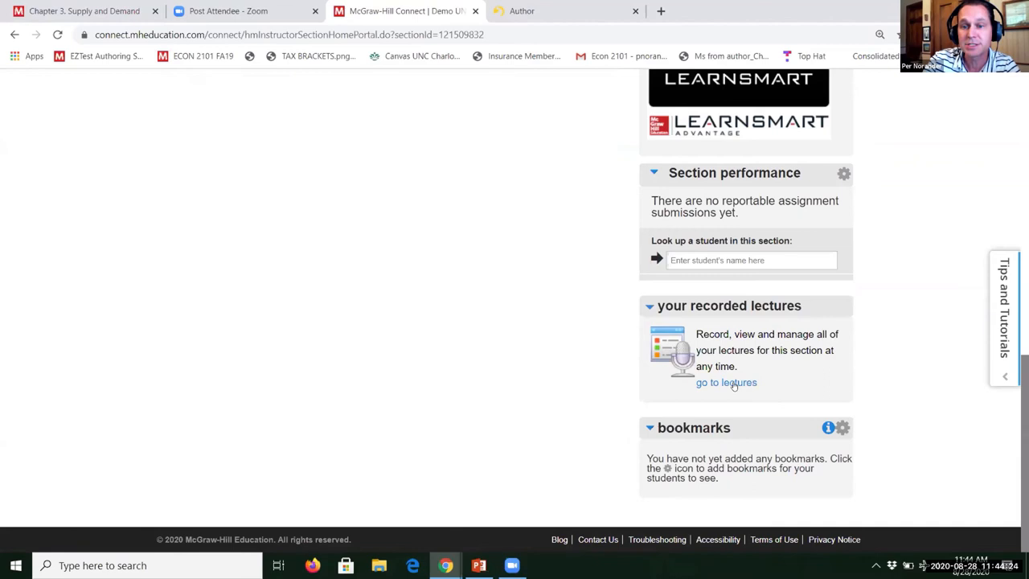
{"action": "mouse_move", "coordinate": [736, 389]}
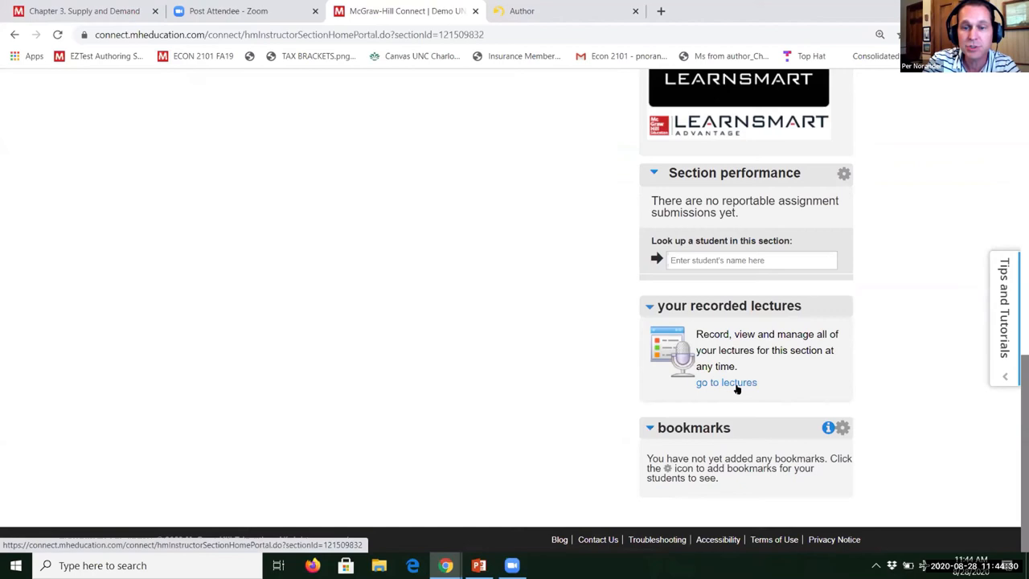
{"action": "mouse_move", "coordinate": [437, 566]}
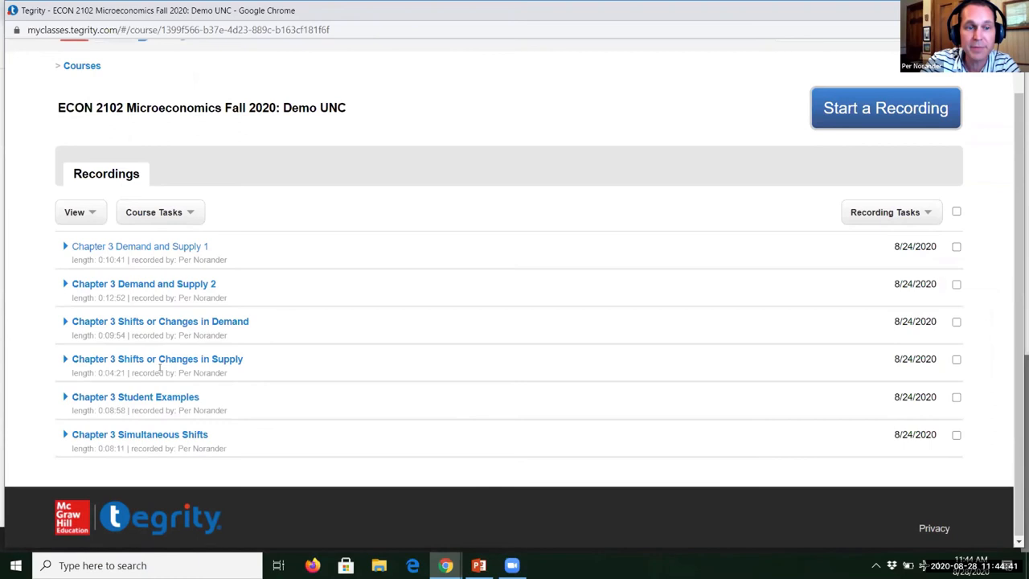
Expand the Chapter 3 Demand and Supply 1 recording and play its 'Markets: Supply & Demand' slide.
{"action": "left_click", "coordinate": [138, 246]}
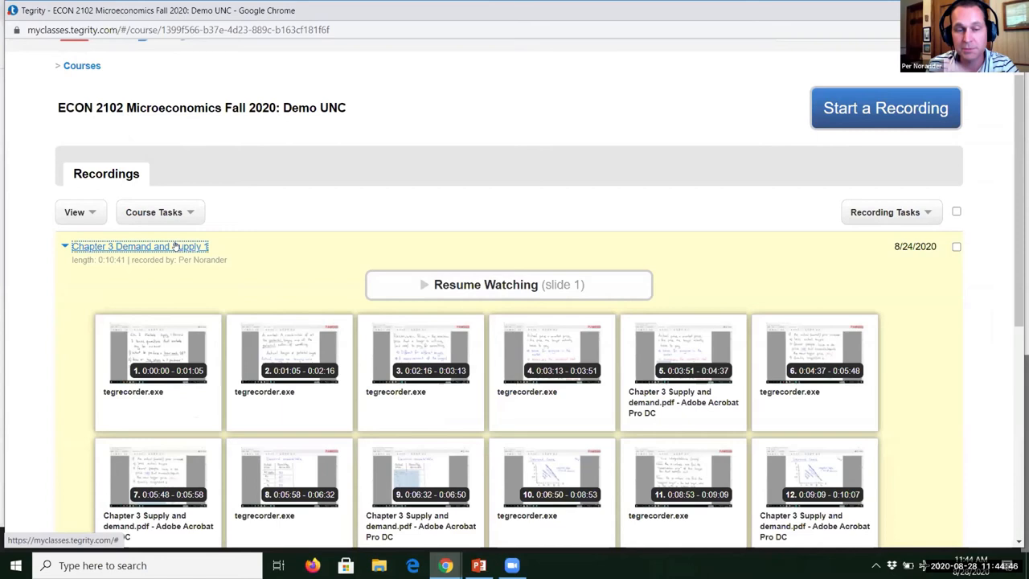
{"action": "scroll", "scroll_direction": "down", "scroll_amount": 3}
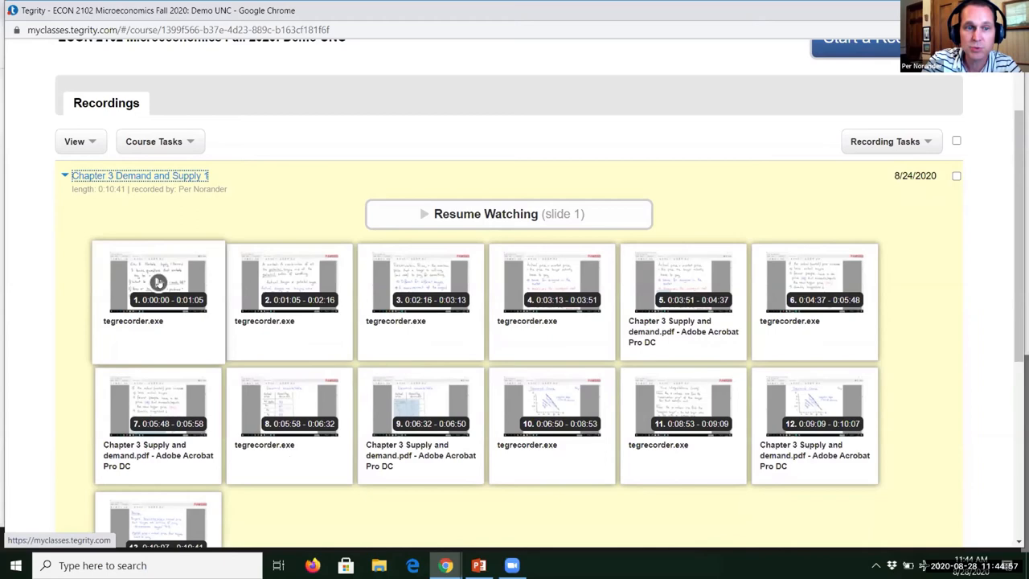
{"action": "scroll", "scroll_direction": "down", "scroll_amount": 3}
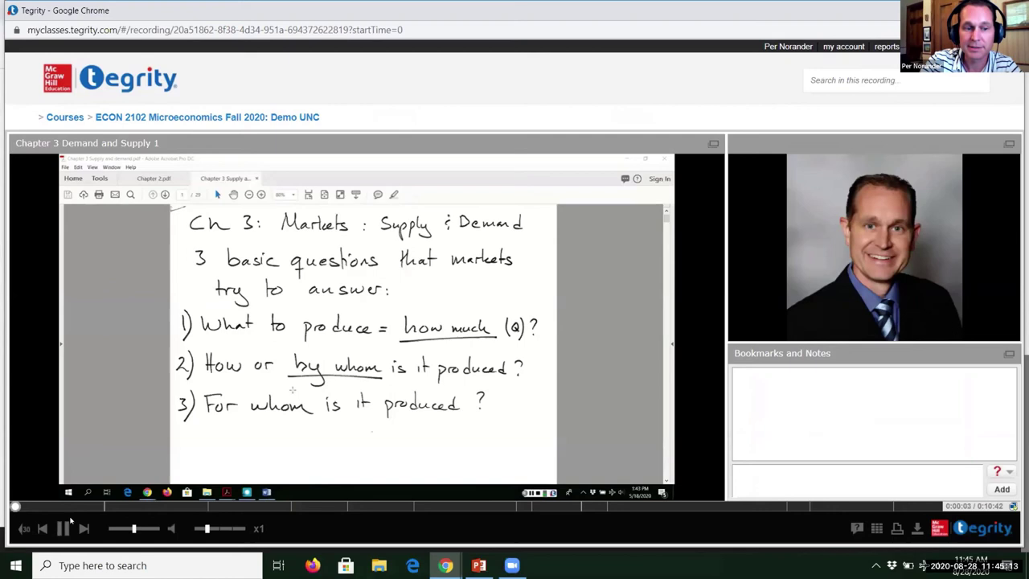
Leave Tegrity playback and return to the ECON 2102 section home in Connect.
{"action": "left_click", "coordinate": [69, 530]}
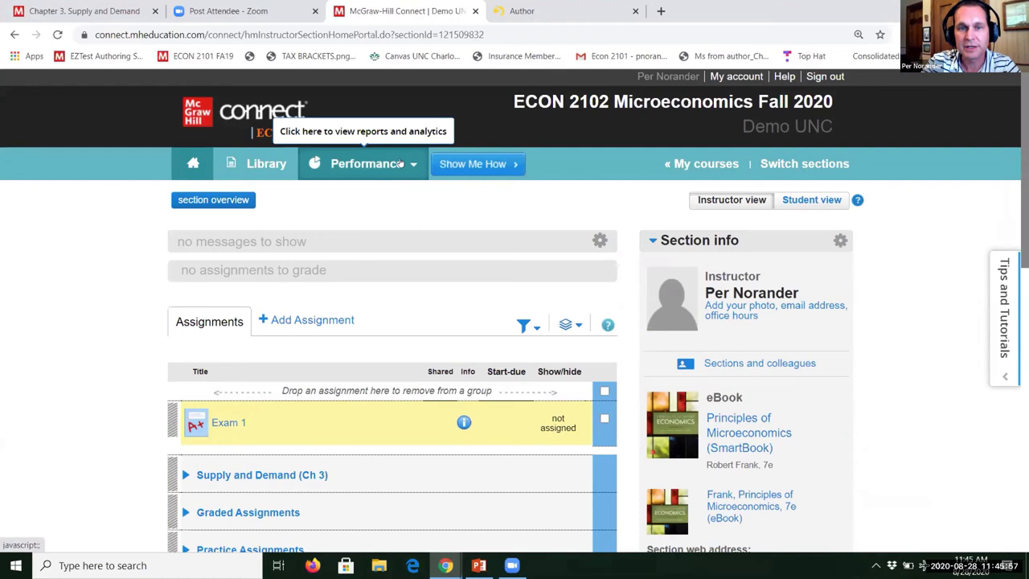
Show the Performance reports menu listing assignment results and student performance reports.
{"action": "left_click", "coordinate": [362, 164]}
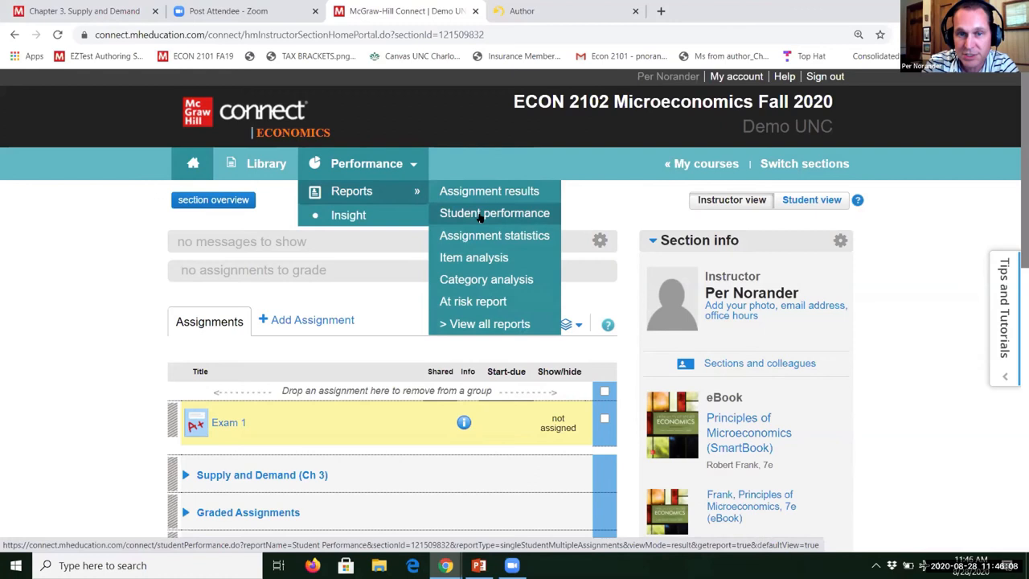
{"action": "mouse_move", "coordinate": [472, 258]}
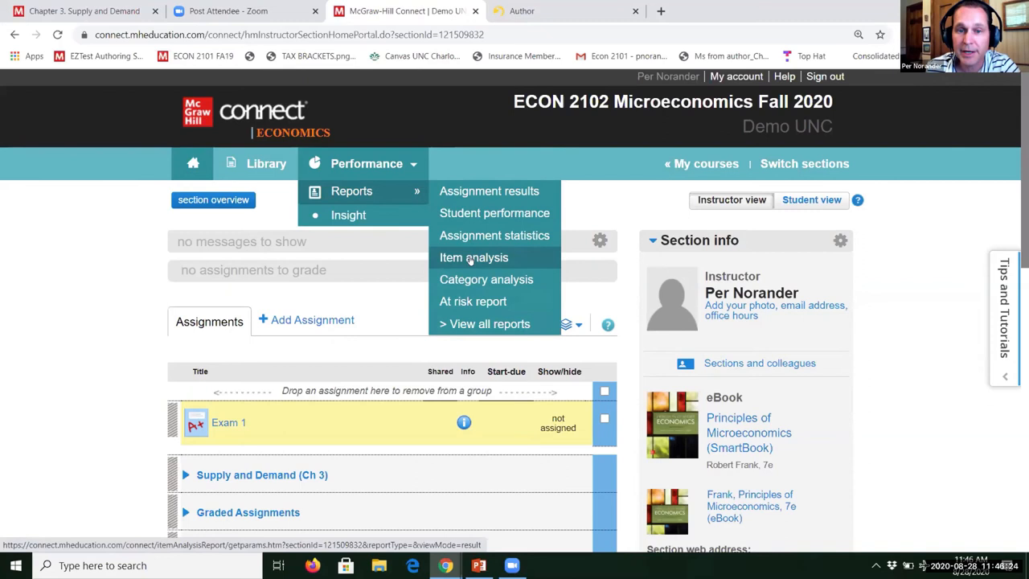
{"action": "mouse_move", "coordinate": [472, 303]}
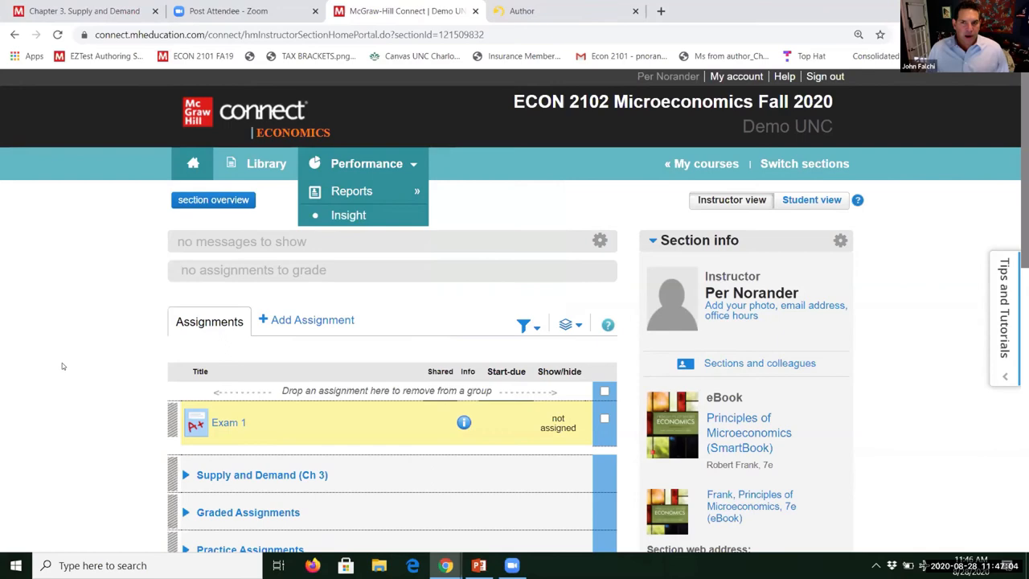
{"action": "left_click", "coordinate": [479, 564]}
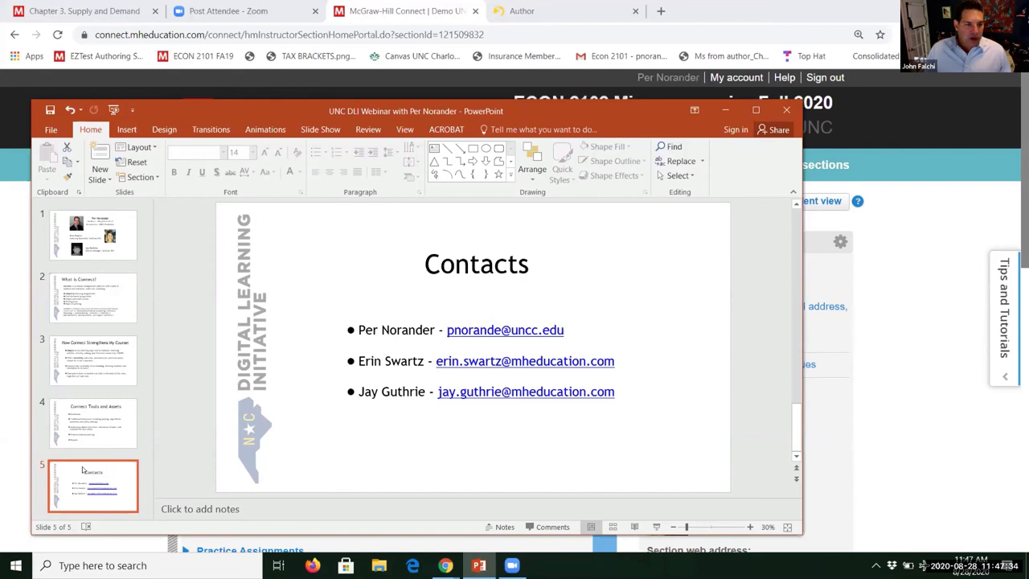
{"action": "mouse_move", "coordinate": [440, 566]}
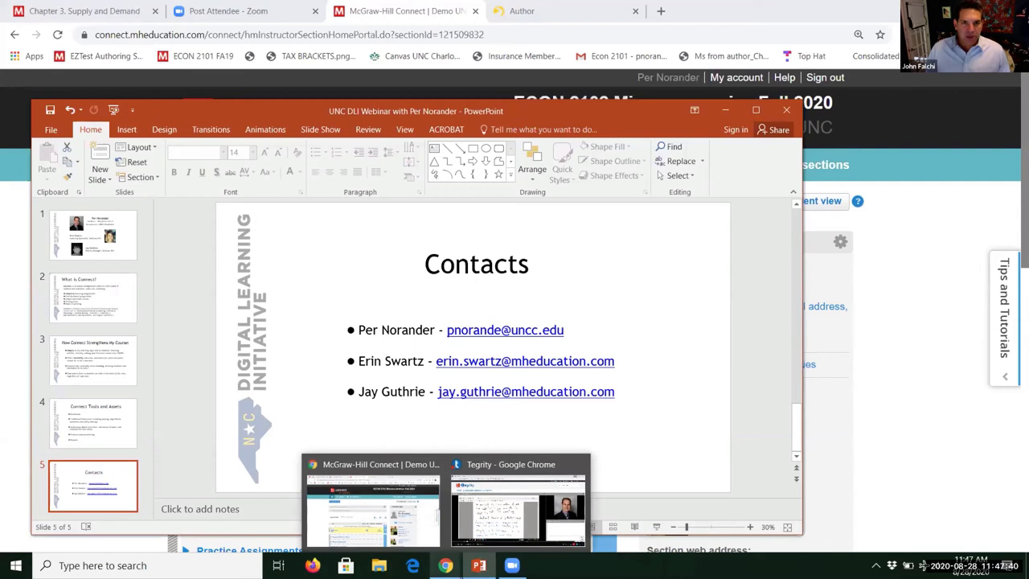